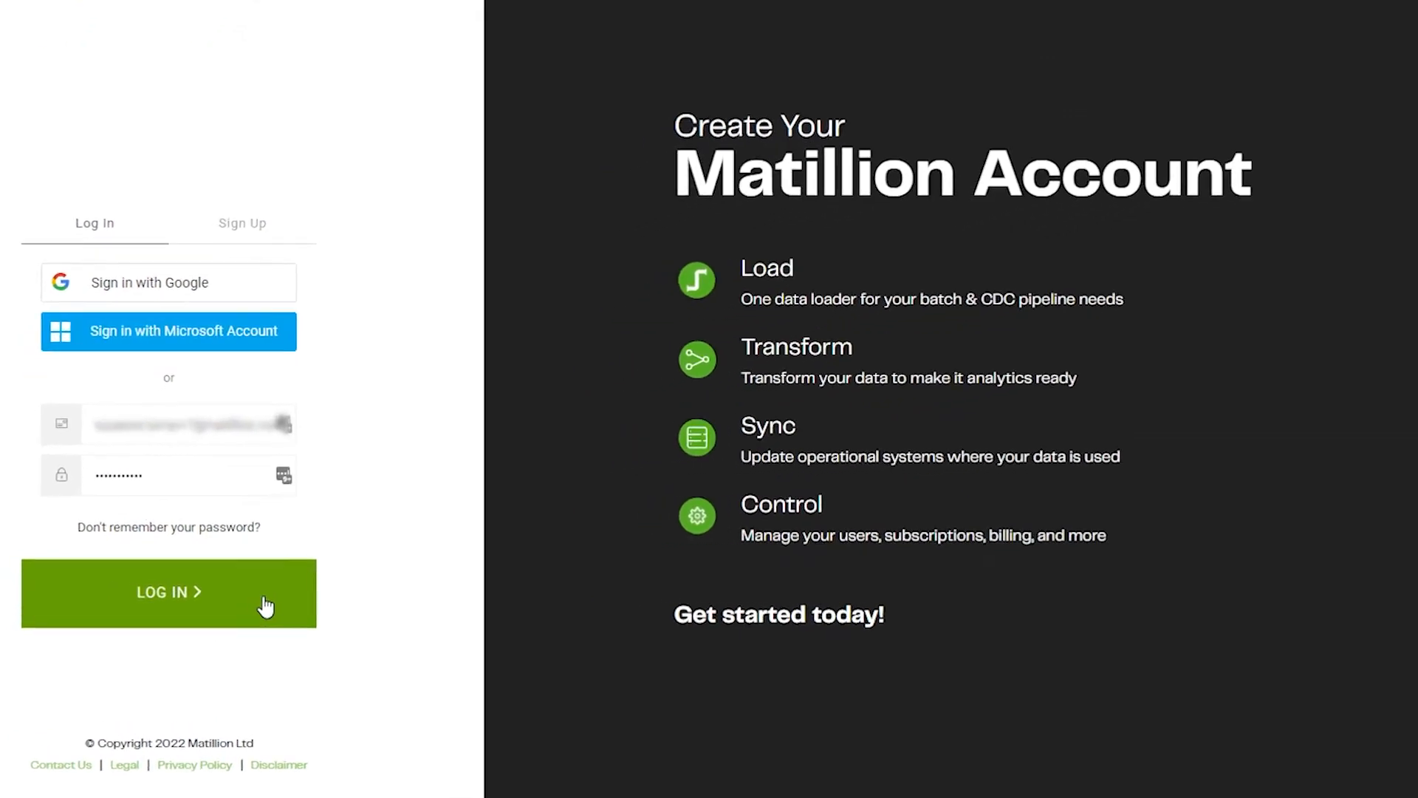
Log in with the entered credentials to reach the My Accounts list.
{"action": "left_click", "coordinate": [169, 592]}
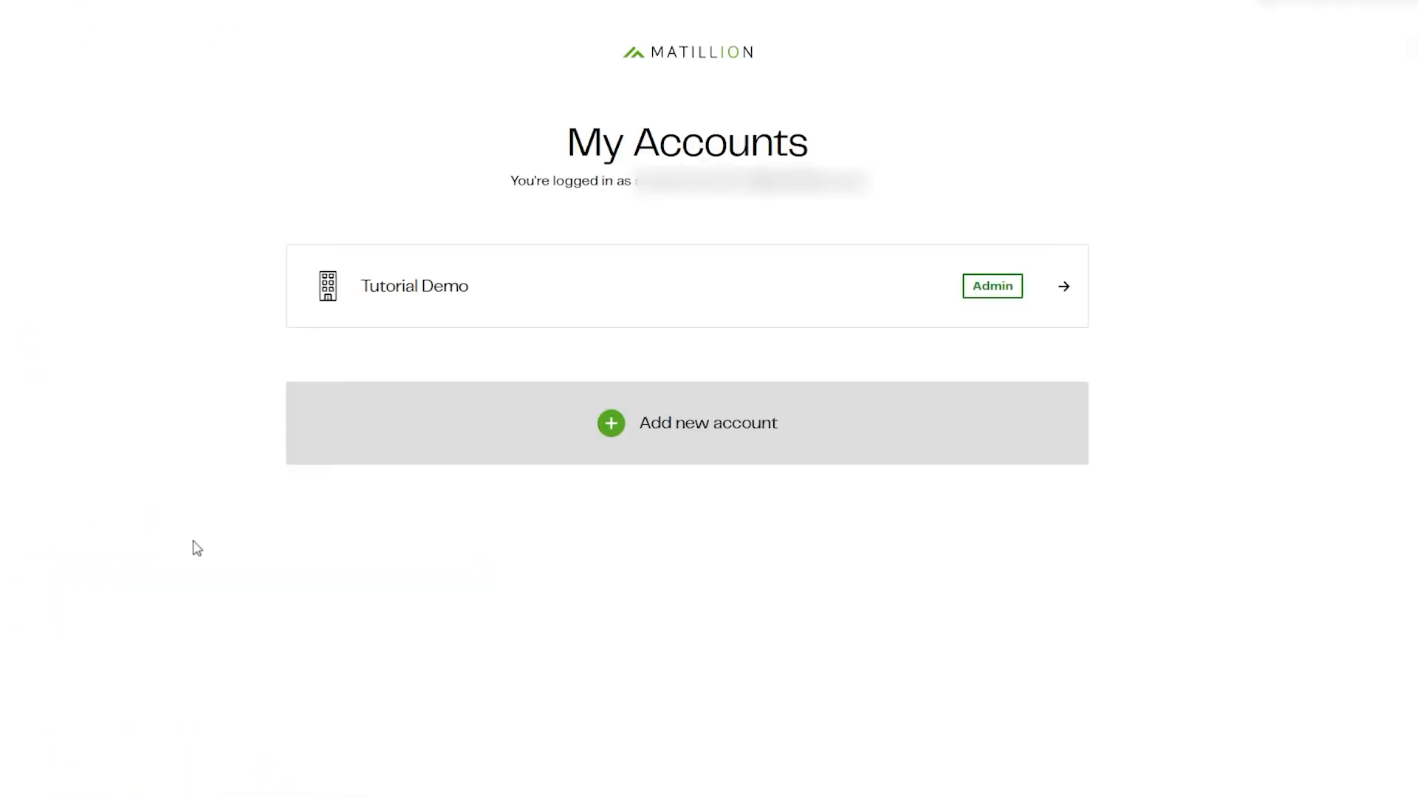
{"action": "mouse_move", "coordinate": [535, 574]}
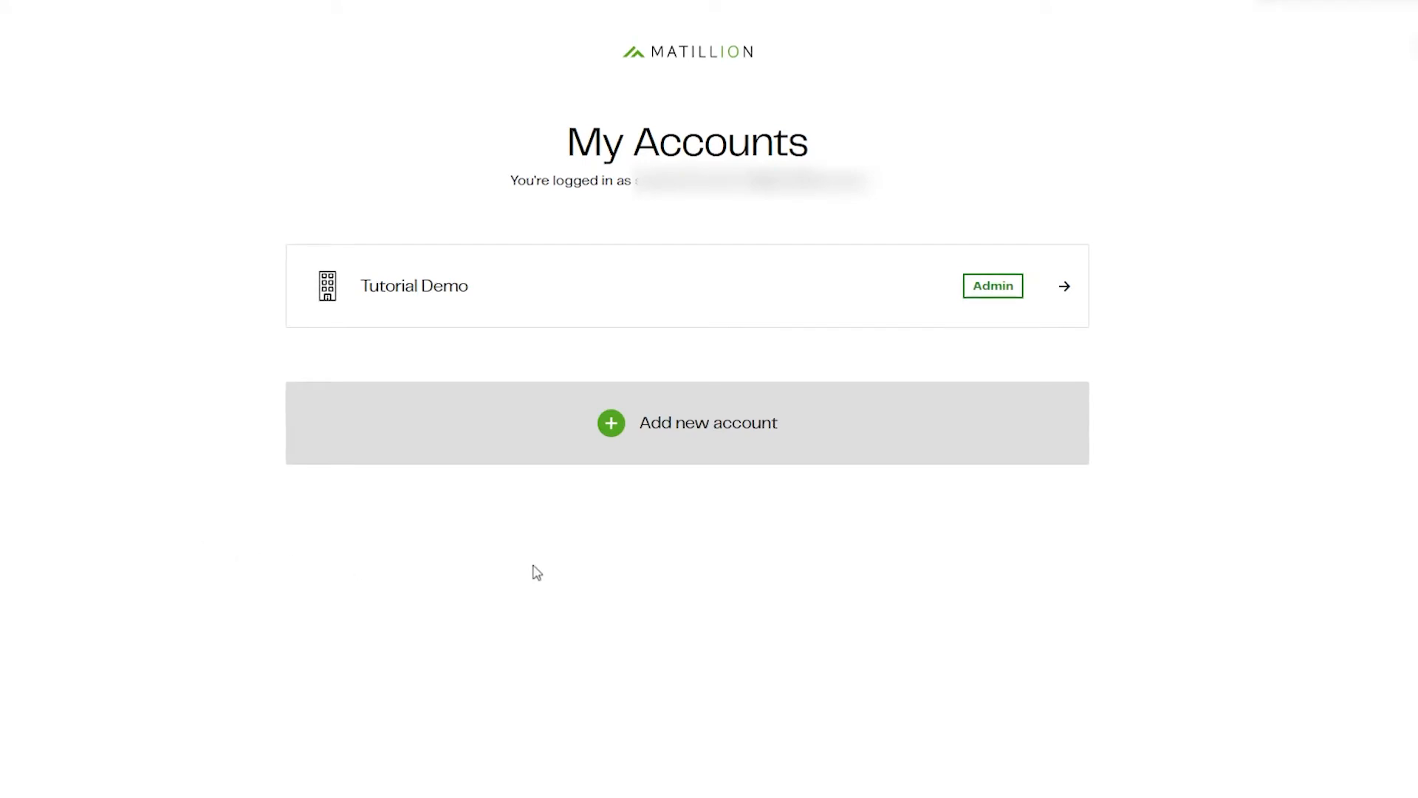
{"action": "mouse_move", "coordinate": [952, 437]}
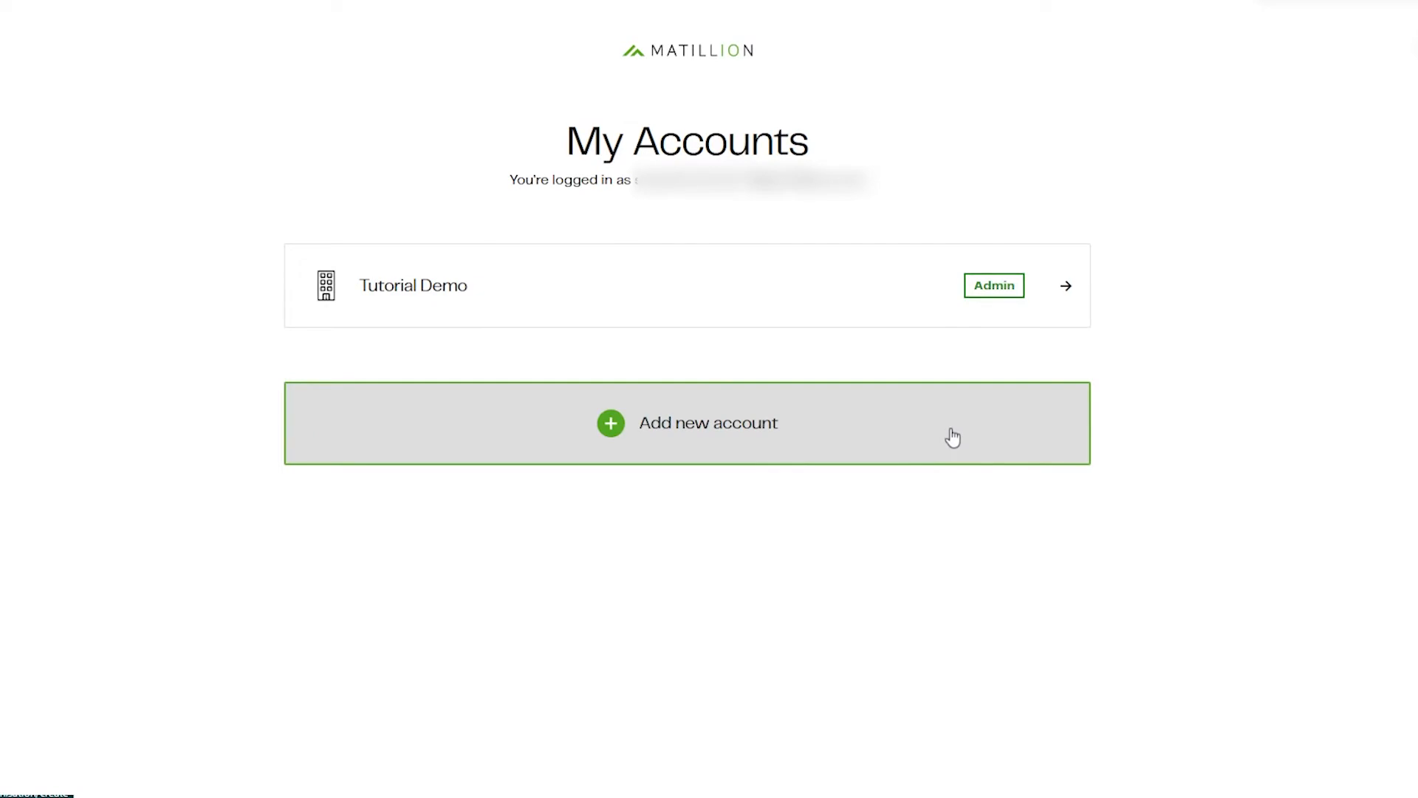
{"action": "mouse_move", "coordinate": [932, 285]}
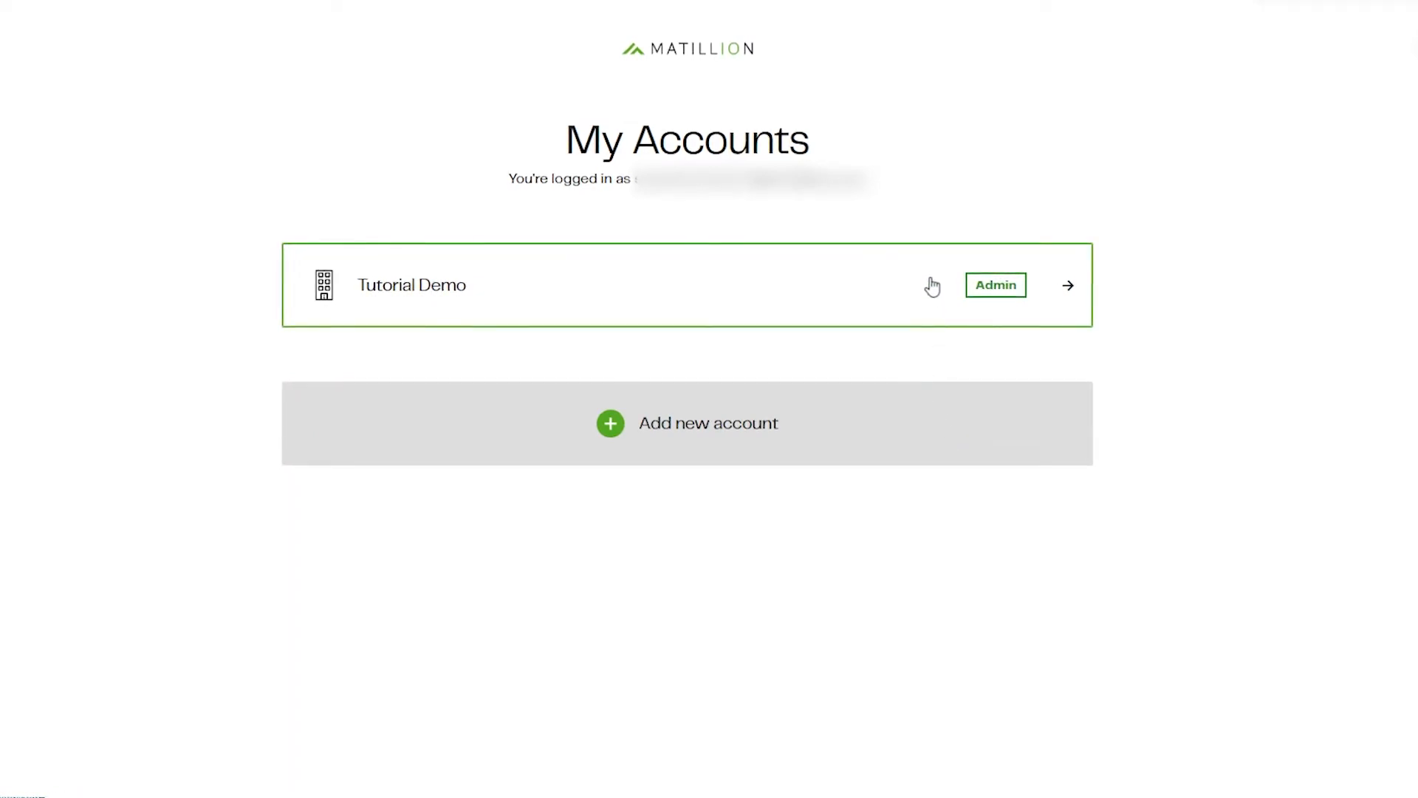
{"action": "mouse_move", "coordinate": [934, 284]}
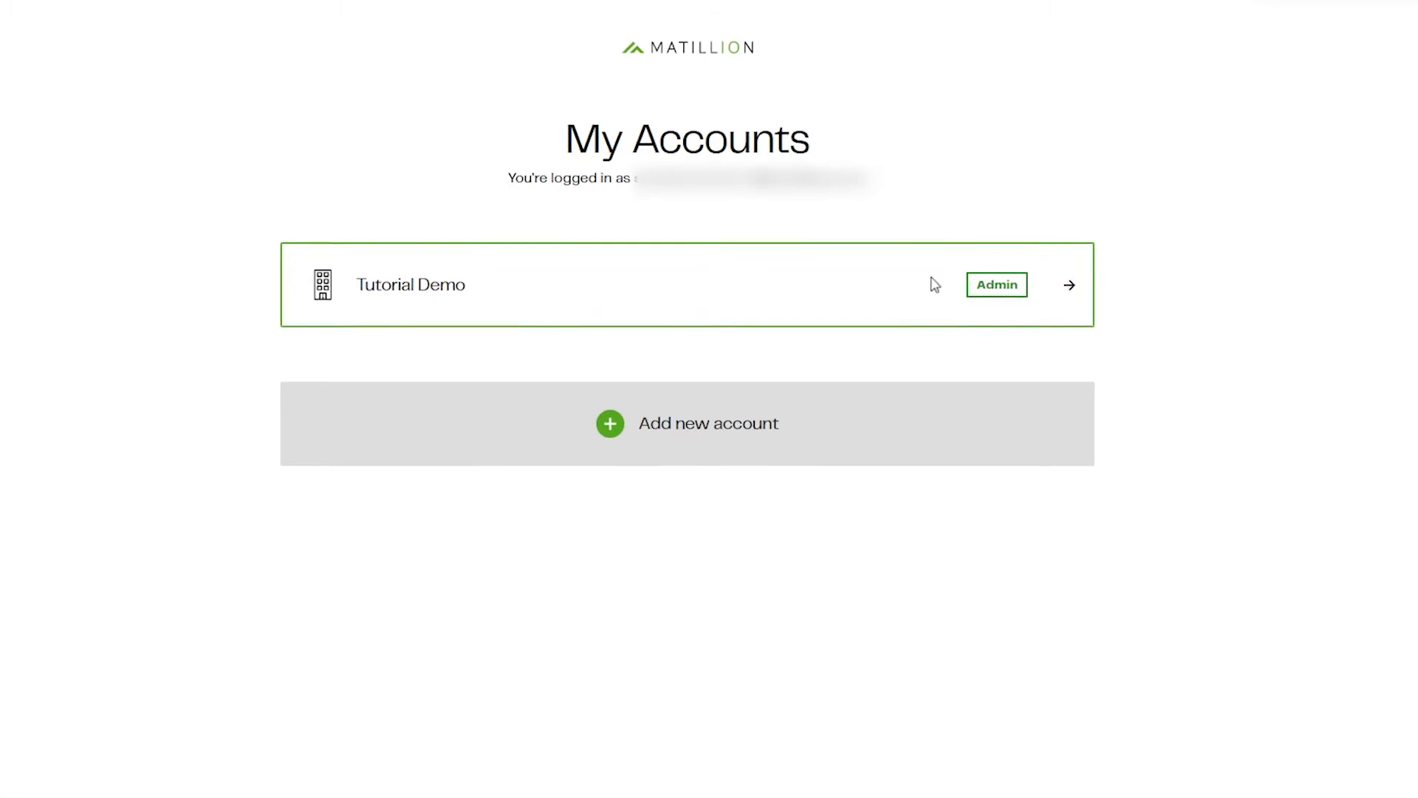
Enter the Tutorial Demo account and begin adding a Matillion ETL instance.
{"action": "left_click", "coordinate": [1069, 285]}
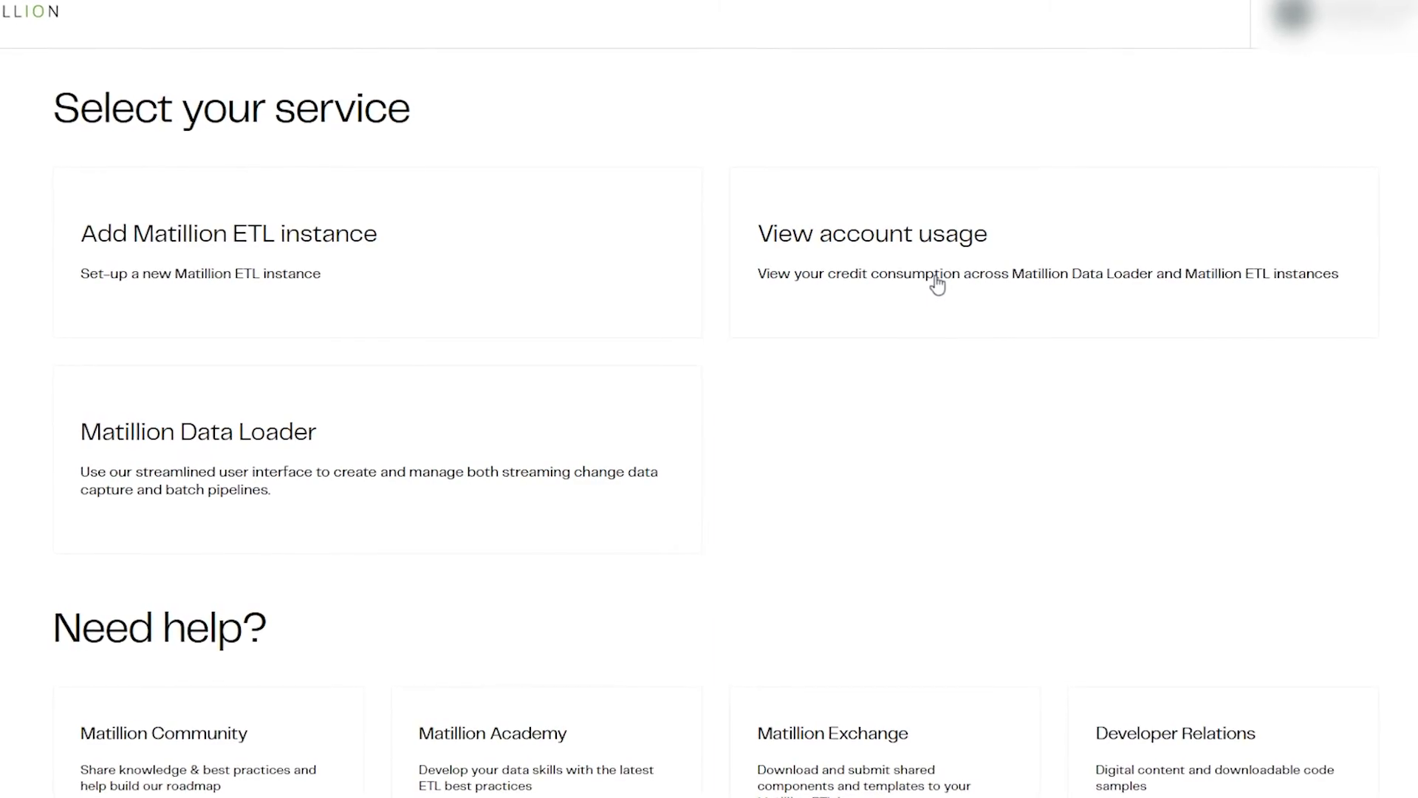
{"action": "mouse_move", "coordinate": [388, 276]}
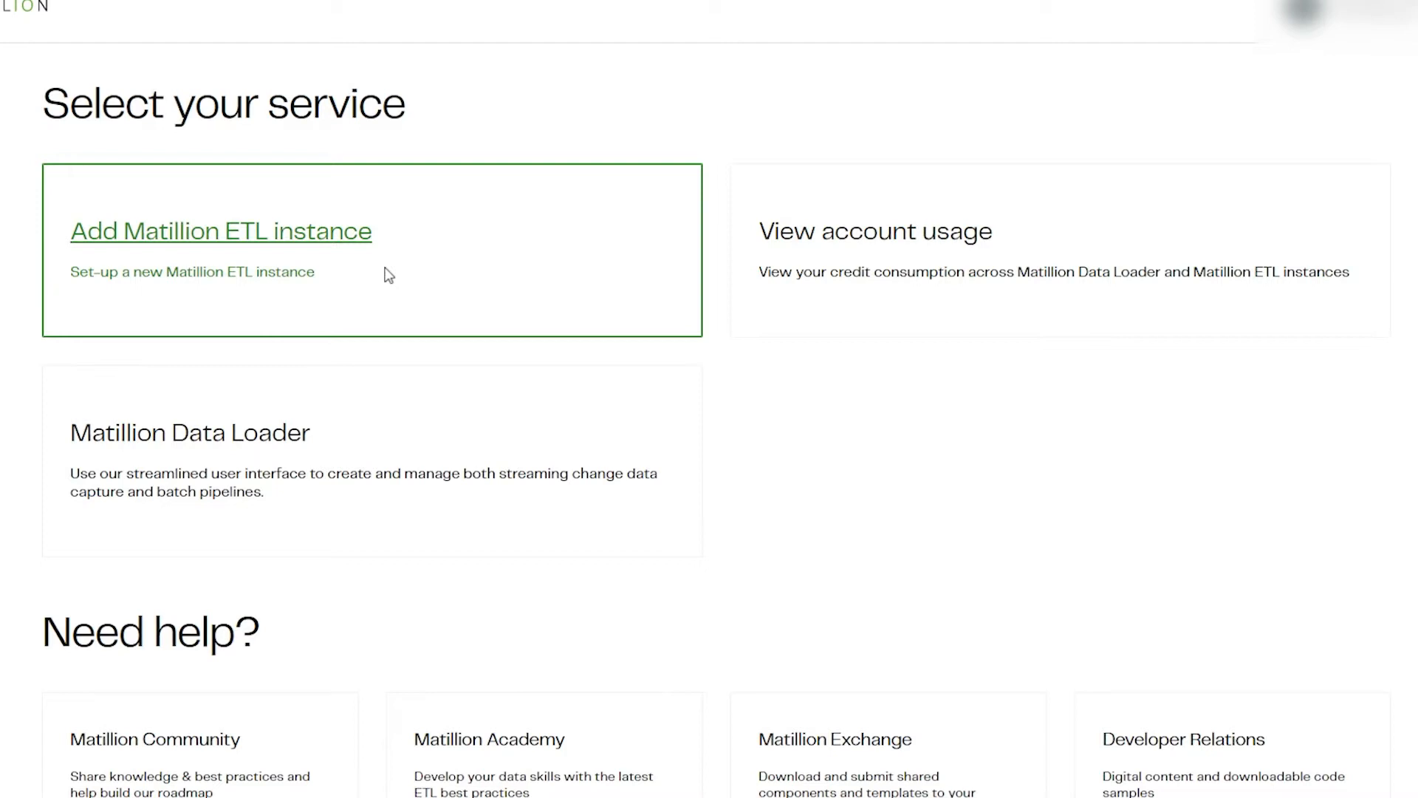
{"action": "left_click", "coordinate": [874, 232]}
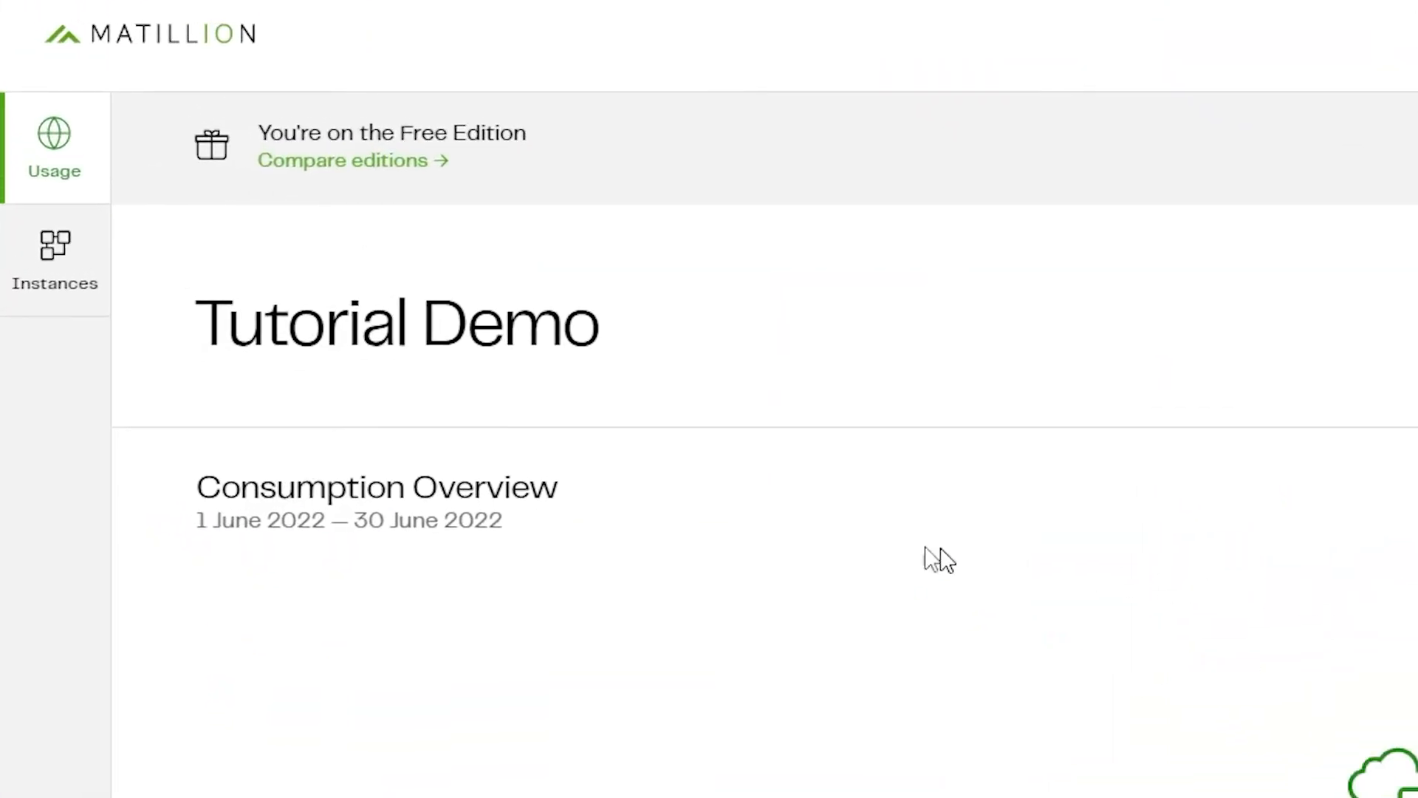
{"action": "mouse_move", "coordinate": [78, 338]}
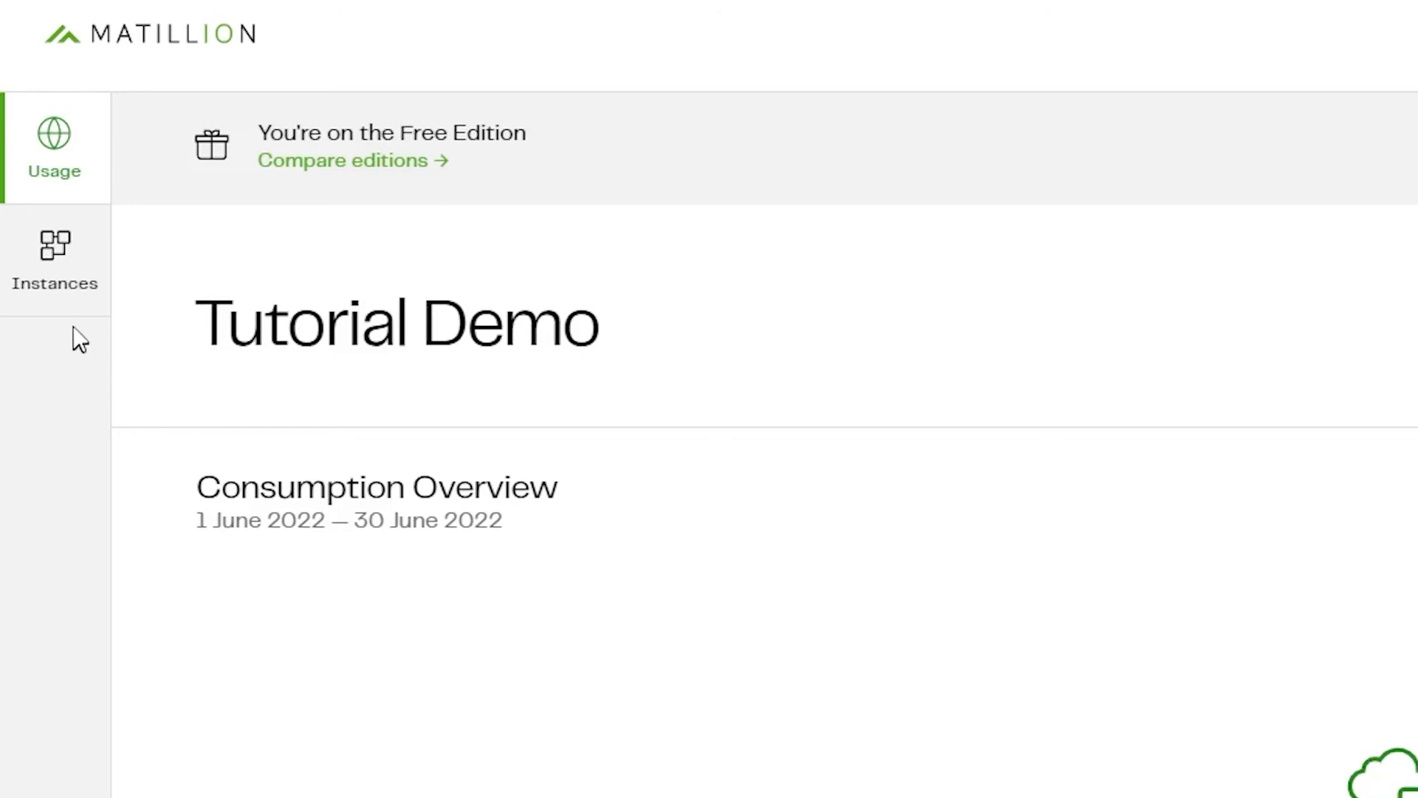
From the account's Instances page, begin creating a new ETL instance.
{"action": "left_click", "coordinate": [55, 260]}
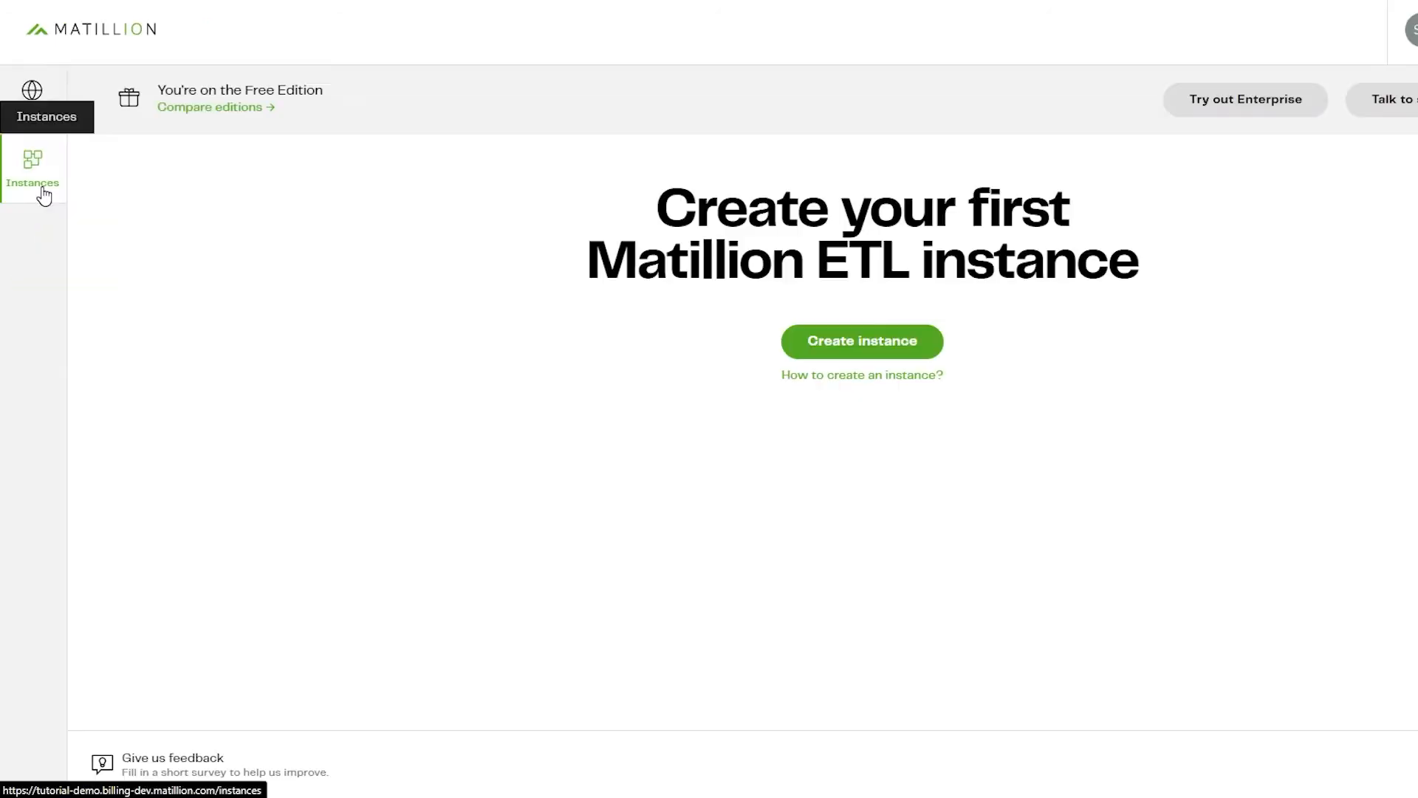
{"action": "mouse_move", "coordinate": [495, 340]}
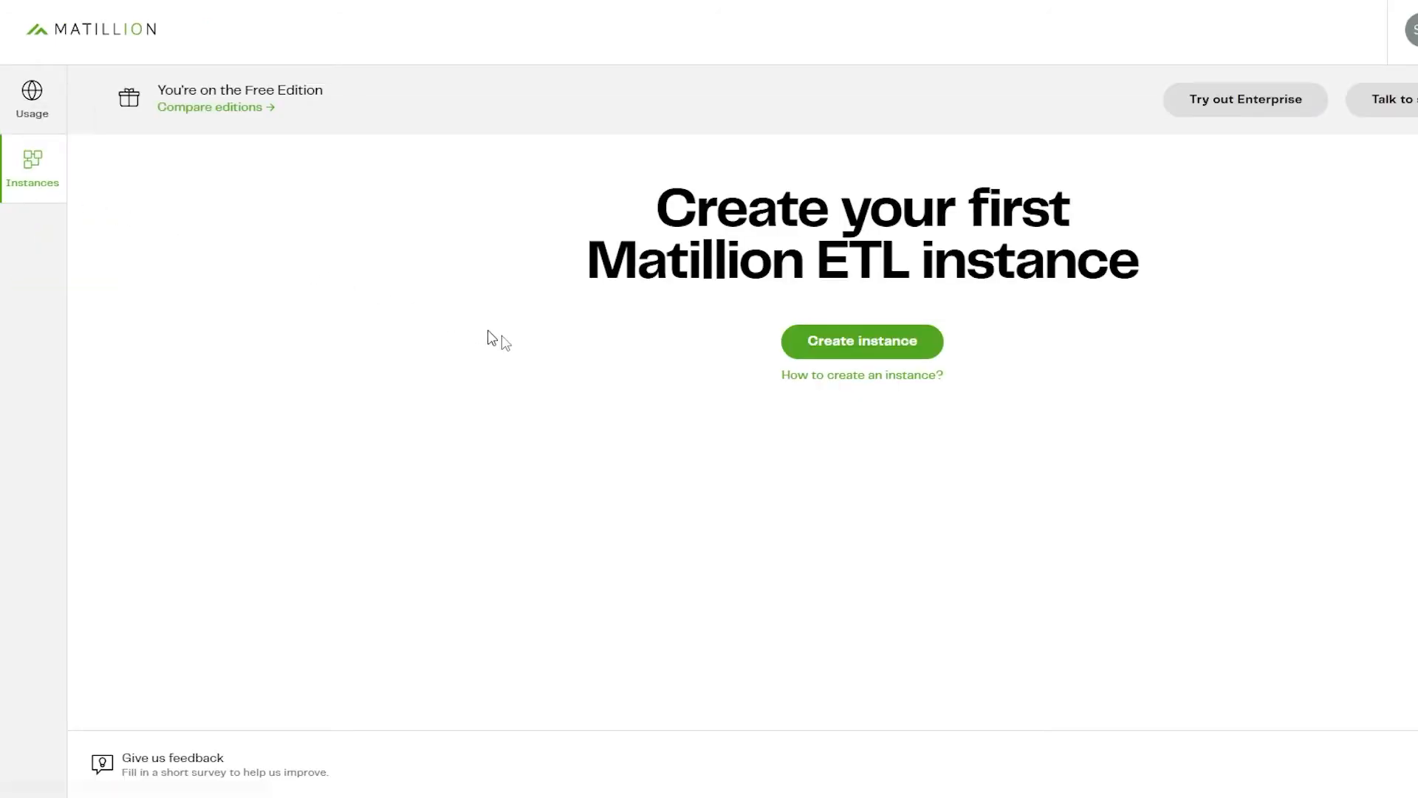
{"action": "mouse_move", "coordinate": [925, 355]}
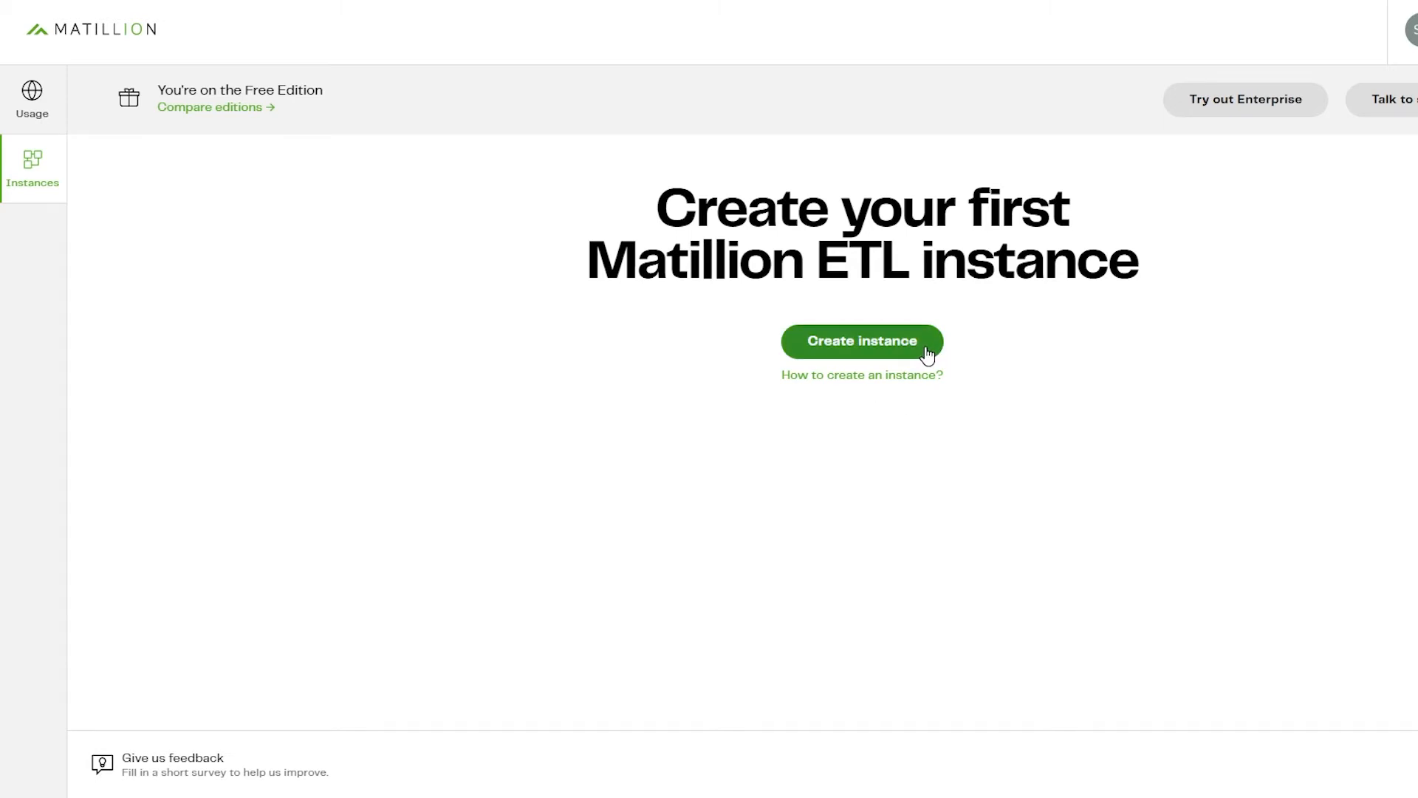
{"action": "left_click", "coordinate": [860, 341]}
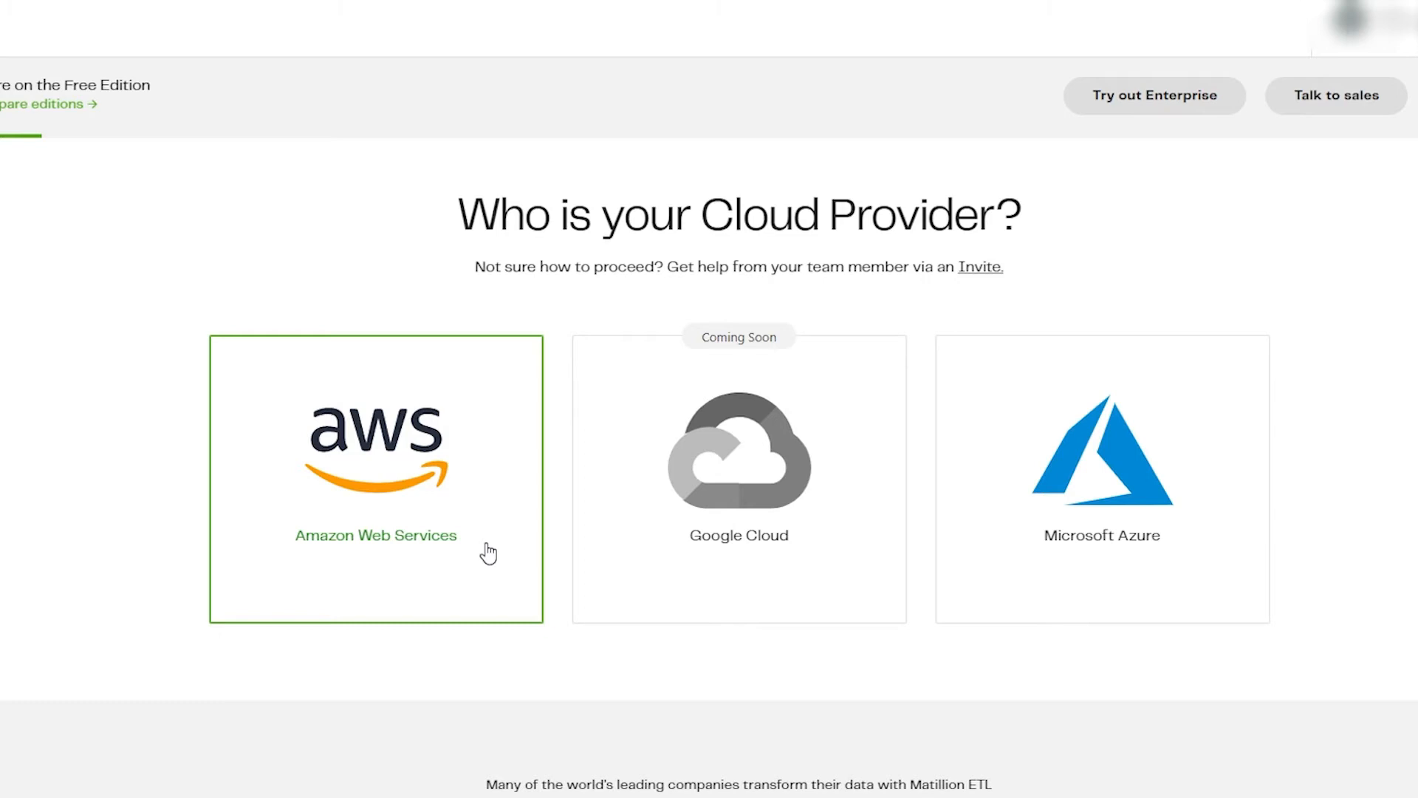
Choose Amazon Web Services as cloud provider and Snowflake as data platform.
{"action": "left_click", "coordinate": [376, 478]}
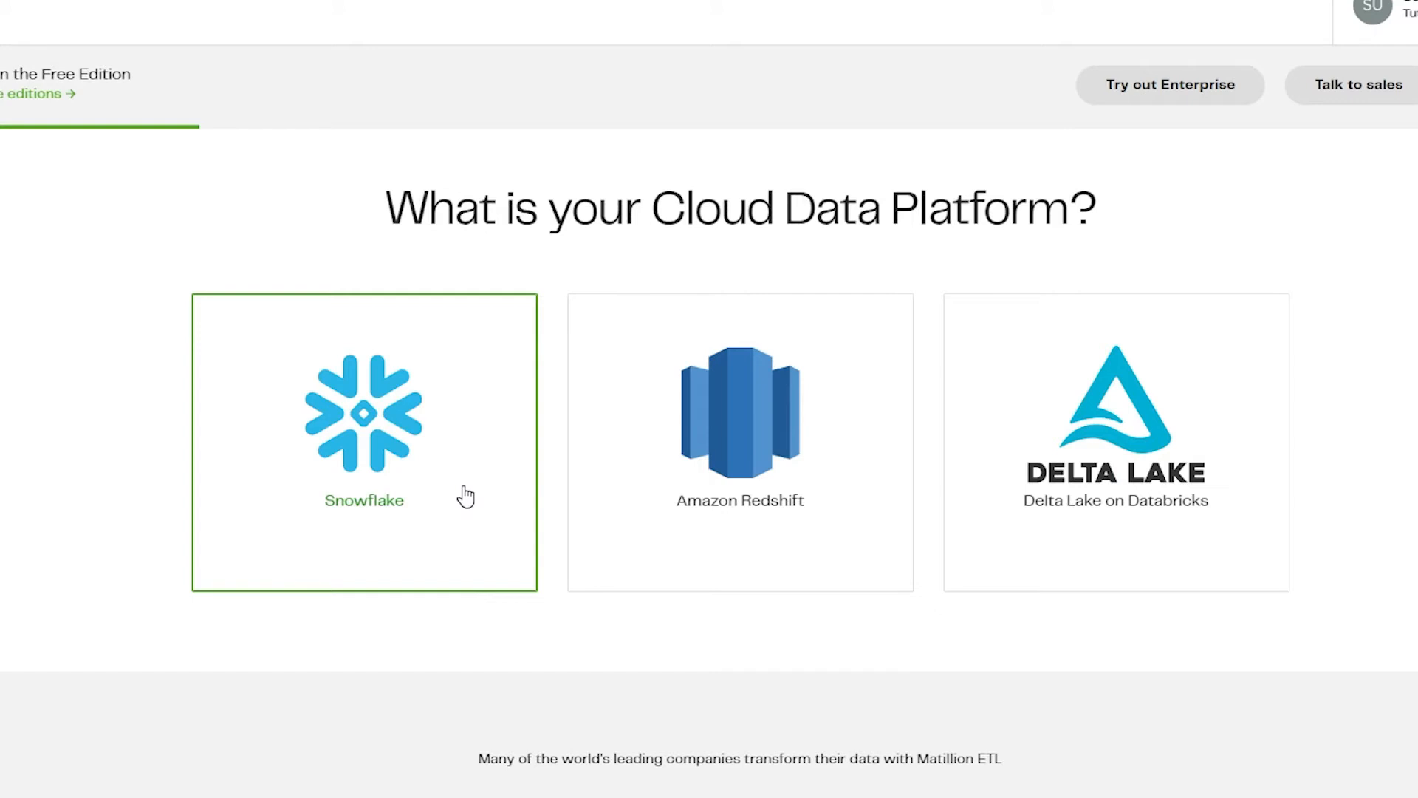
{"action": "left_click", "coordinate": [364, 441]}
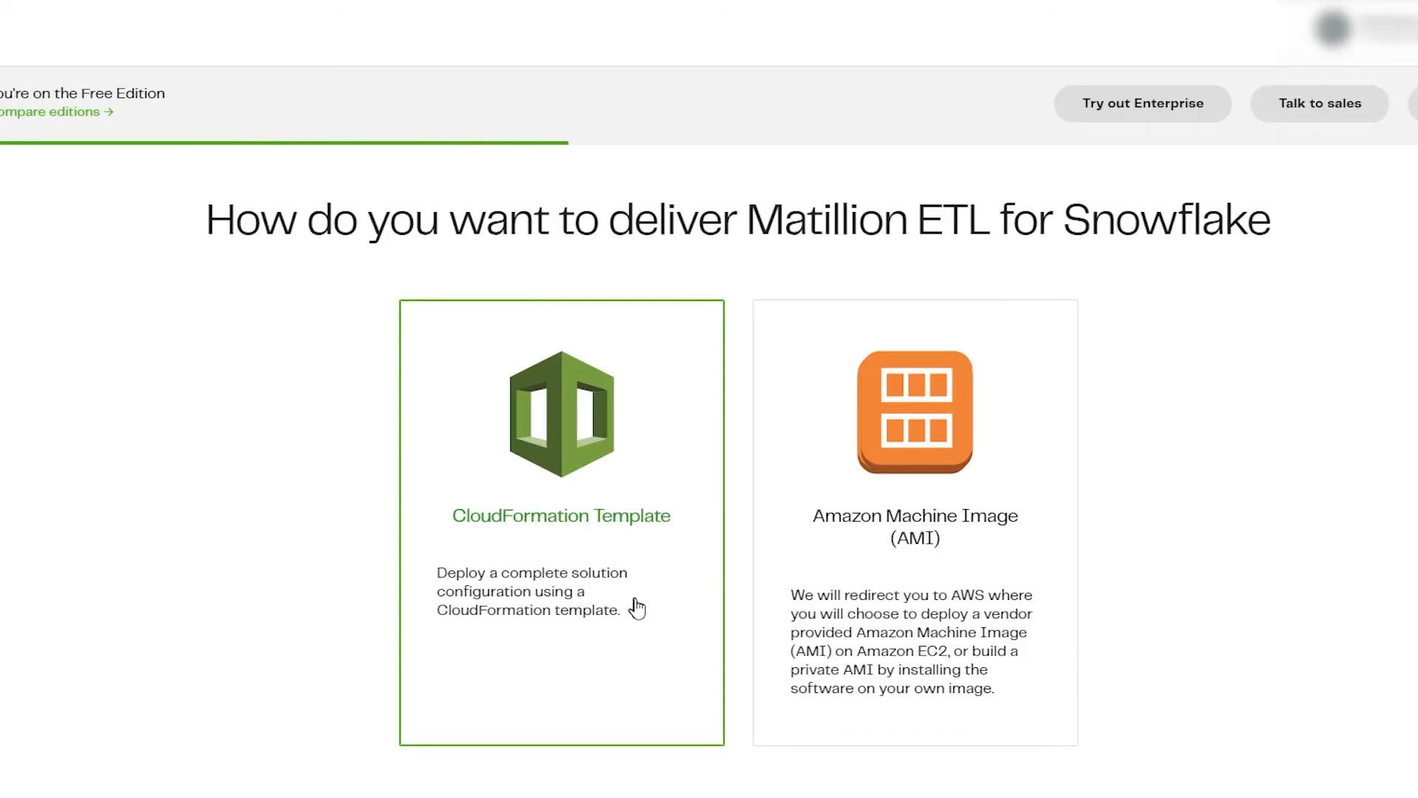
{"action": "mouse_move", "coordinate": [682, 618]}
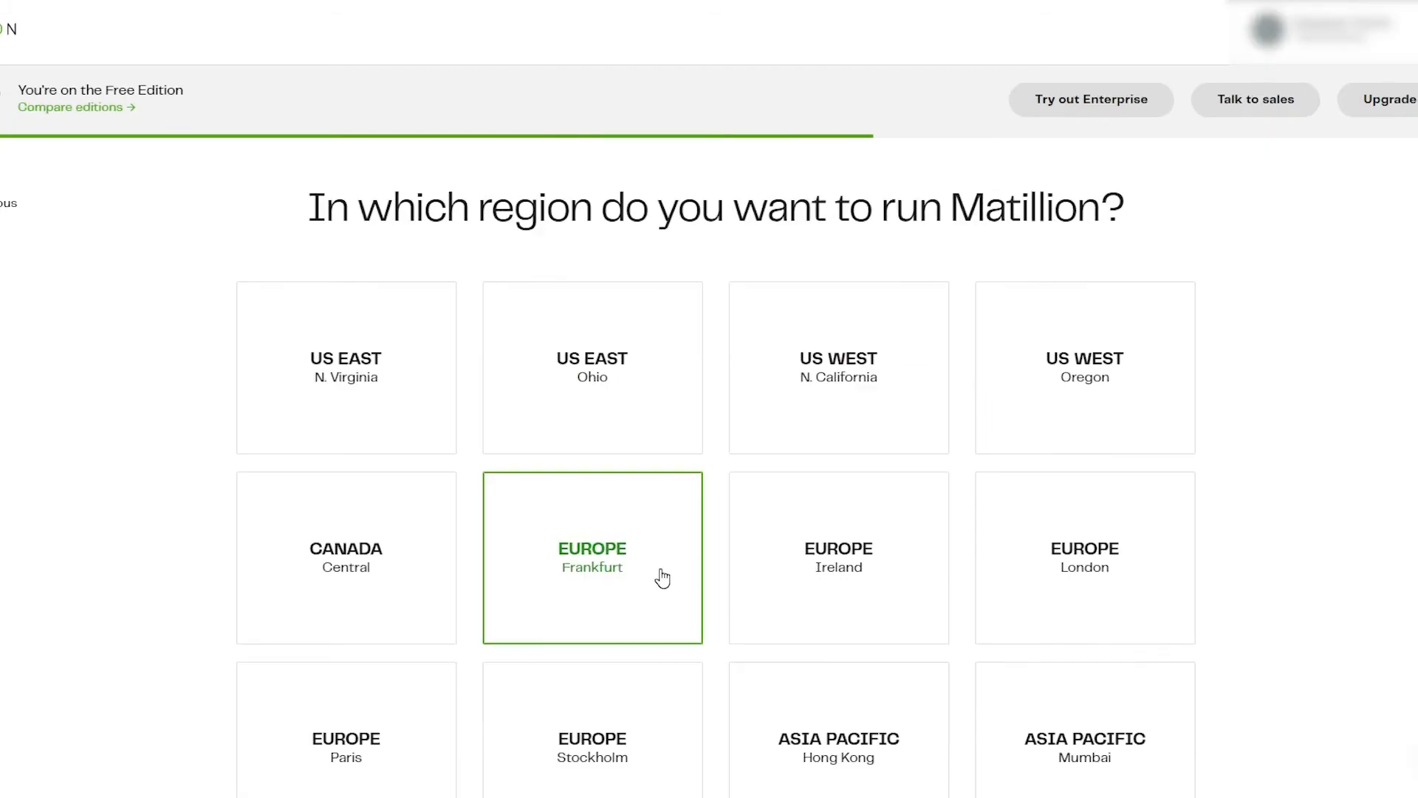
Select the Europe Ireland region and deployment into an existing VPC.
{"action": "left_click", "coordinate": [838, 557]}
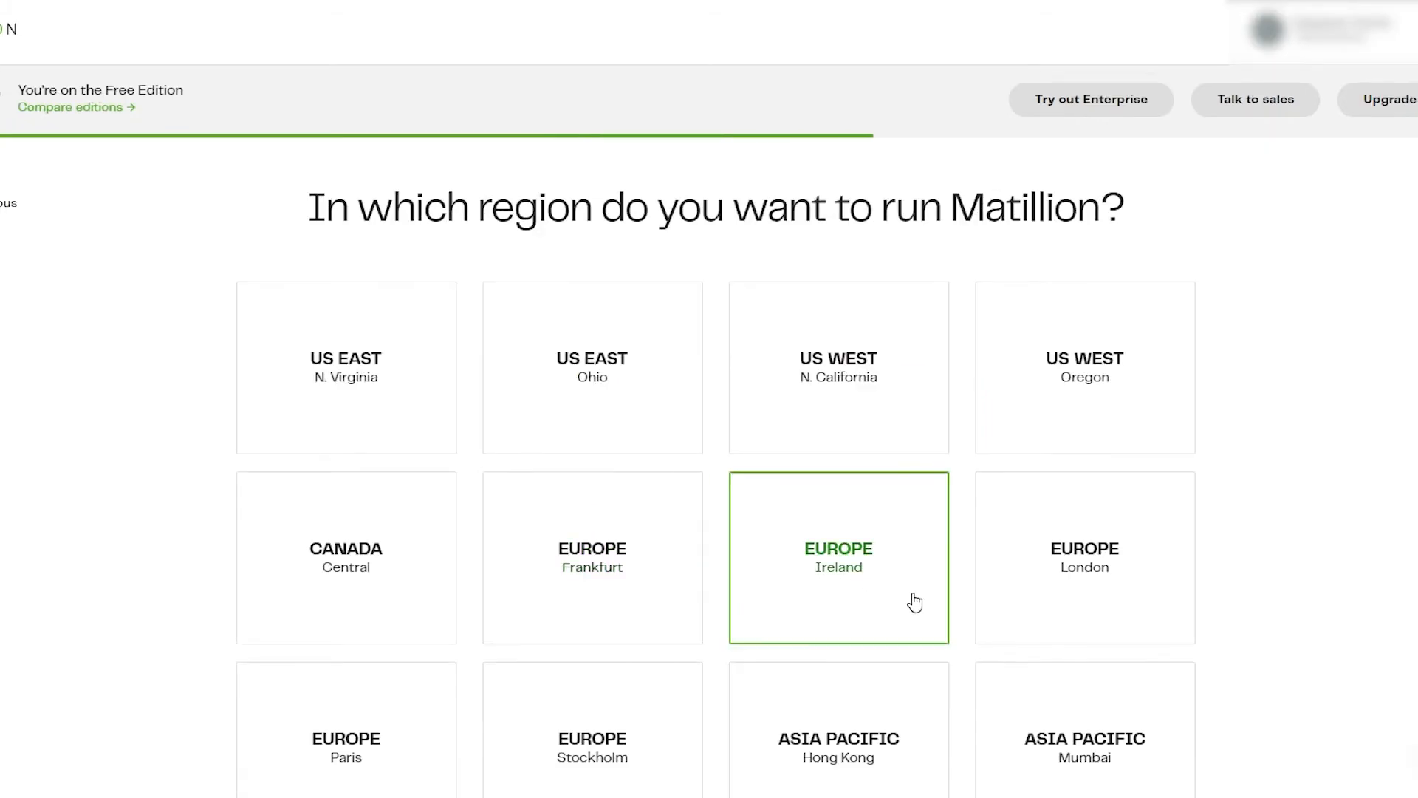
{"action": "left_click", "coordinate": [838, 557]}
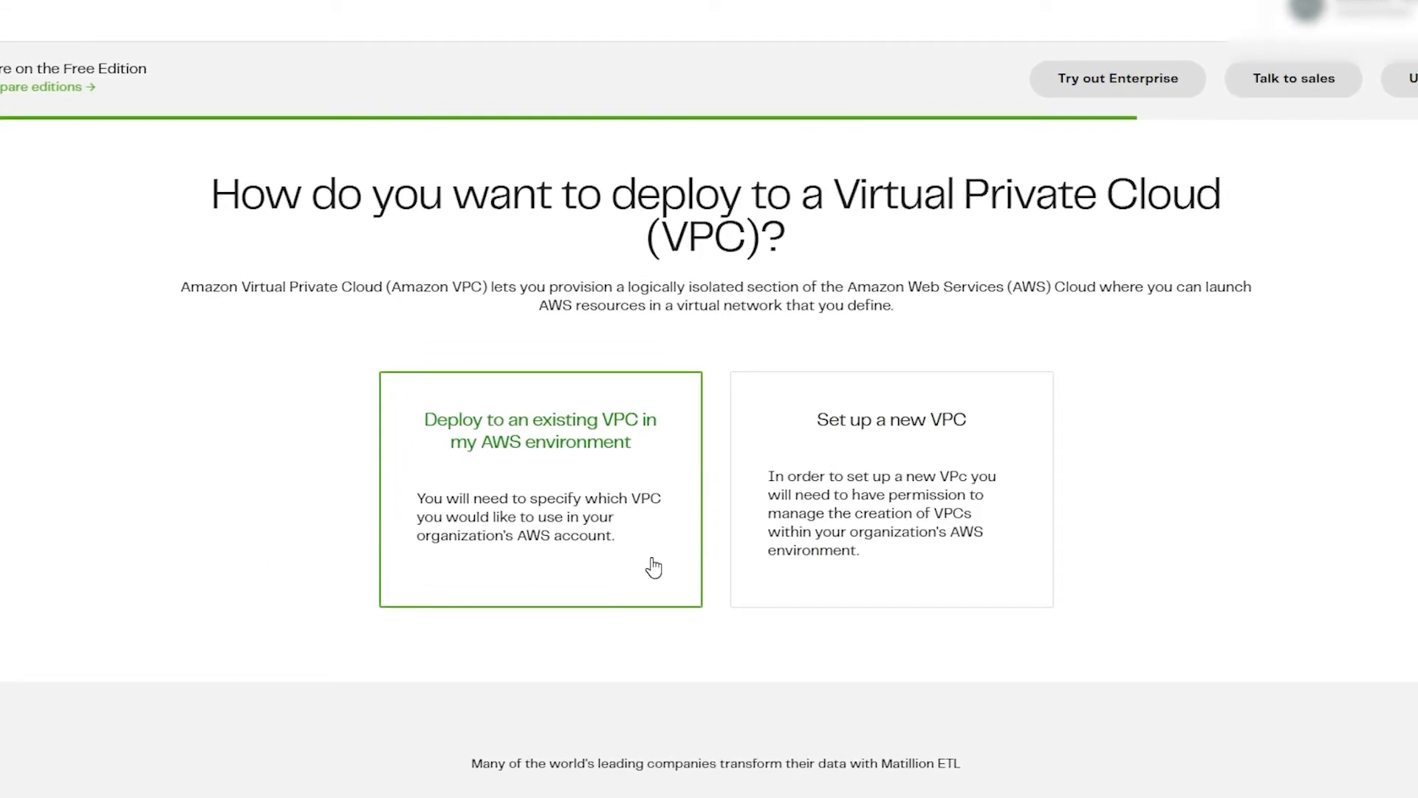
{"action": "left_click", "coordinate": [539, 489]}
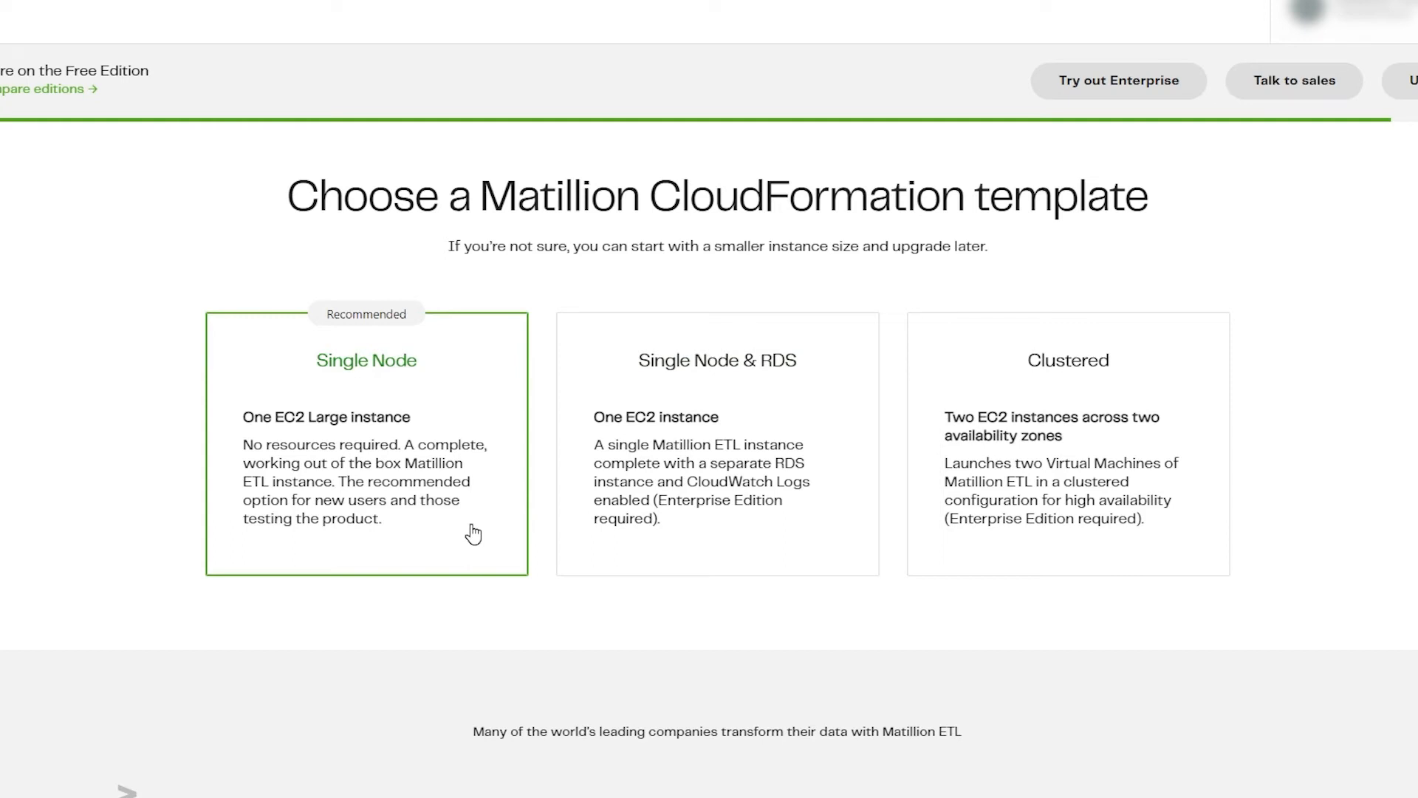
Pick the Single Node CloudFormation template and continue to AWS.
{"action": "left_click", "coordinate": [366, 443]}
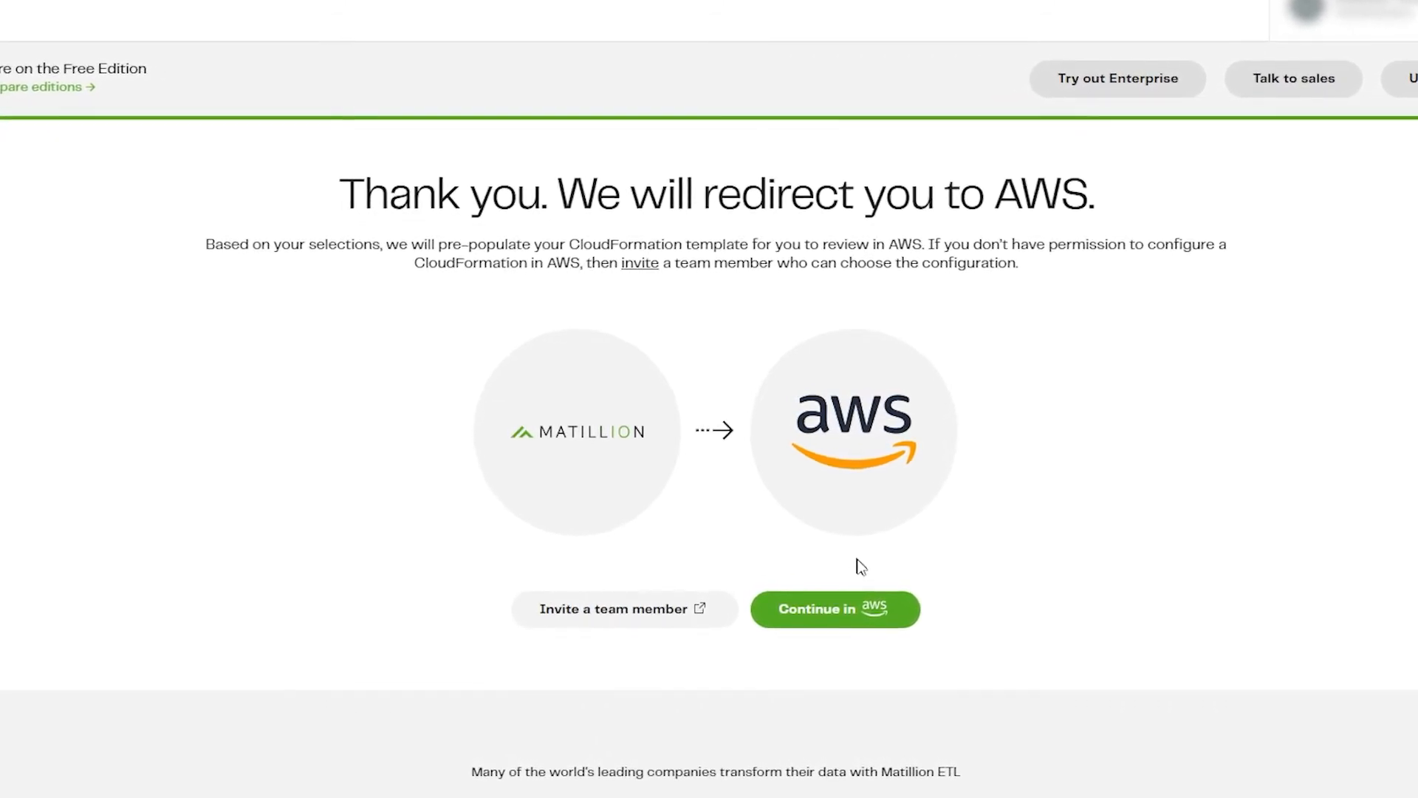
{"action": "mouse_move", "coordinate": [901, 618]}
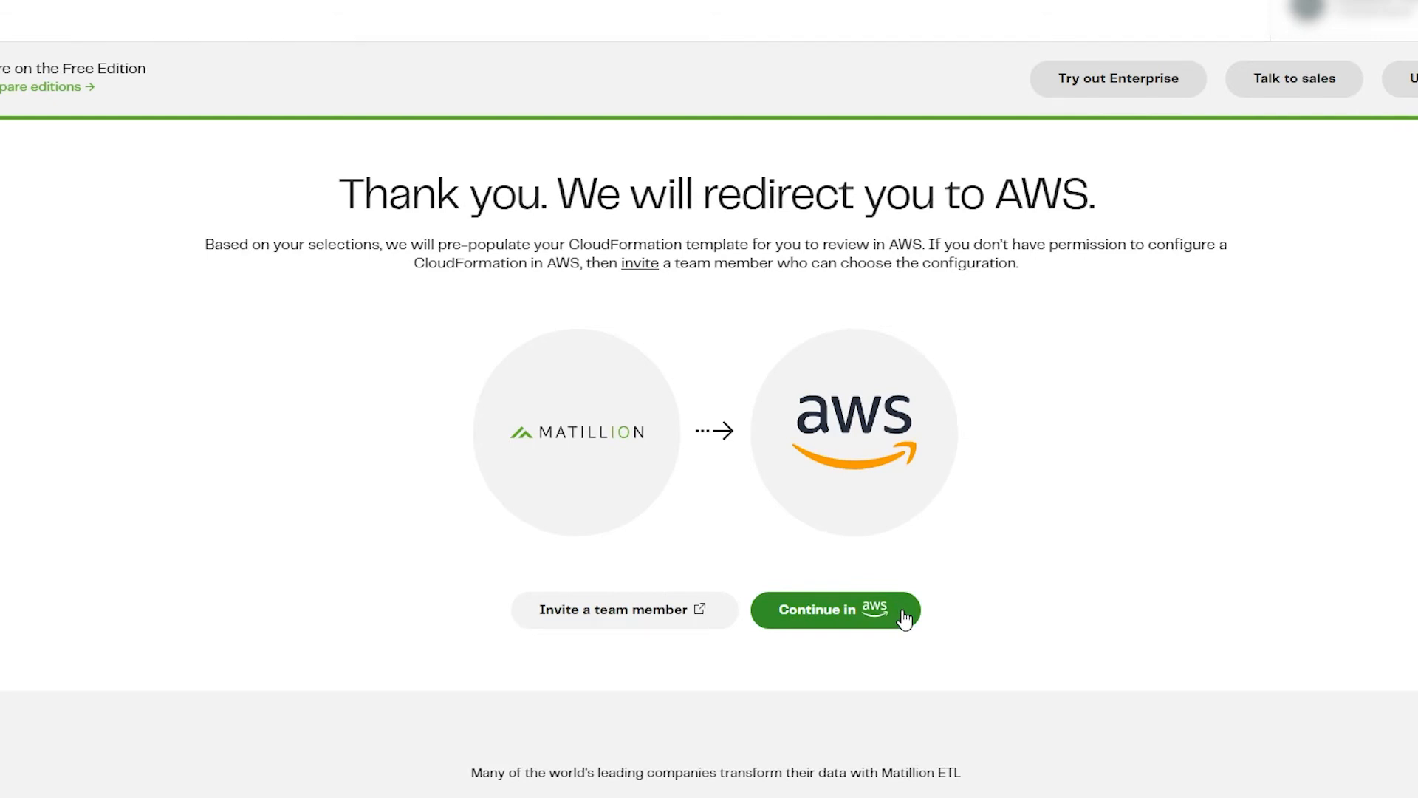
{"action": "left_click", "coordinate": [832, 609]}
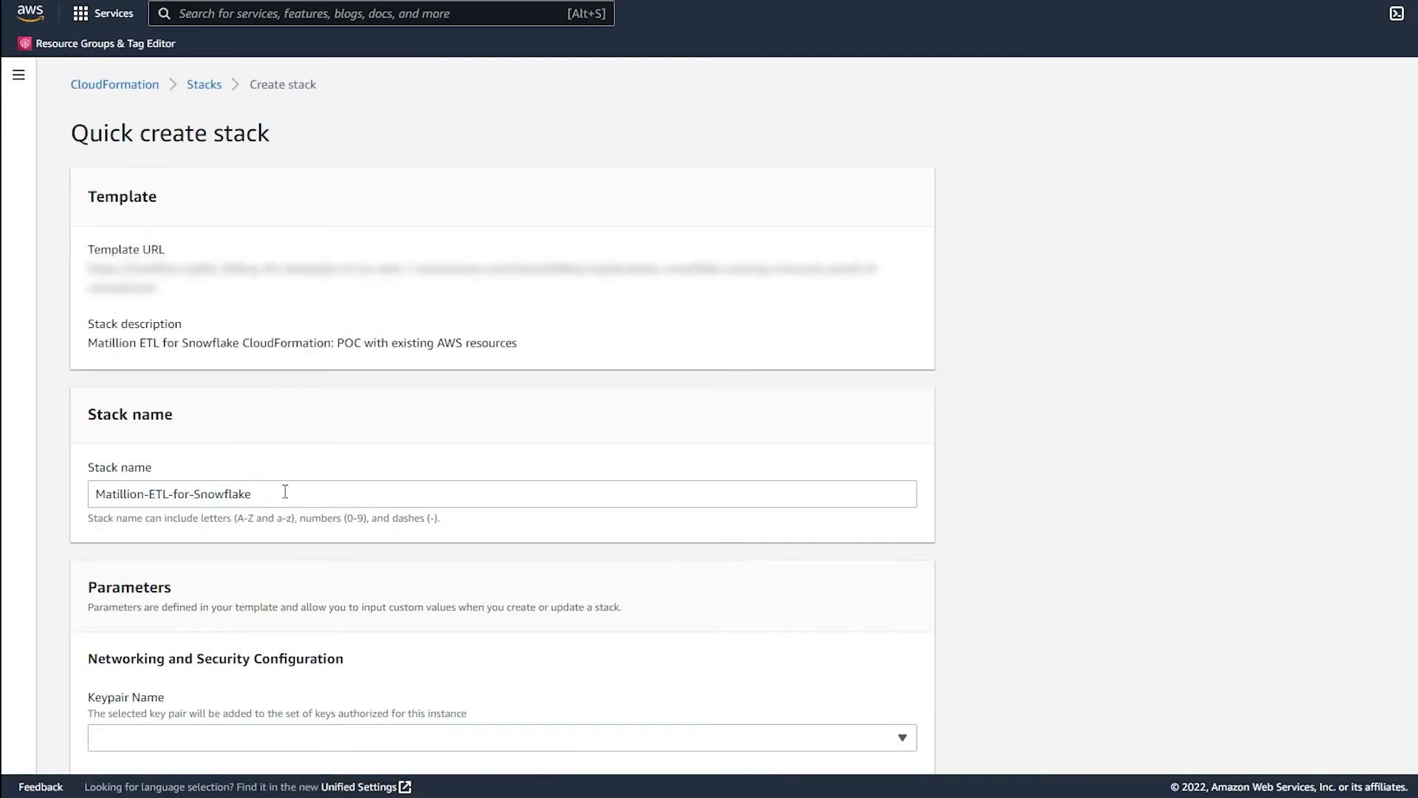
Append -ST1 so the stack name reads Matillion-ETL-for-Snowflake-ST1.
{"action": "type", "text": "-"}
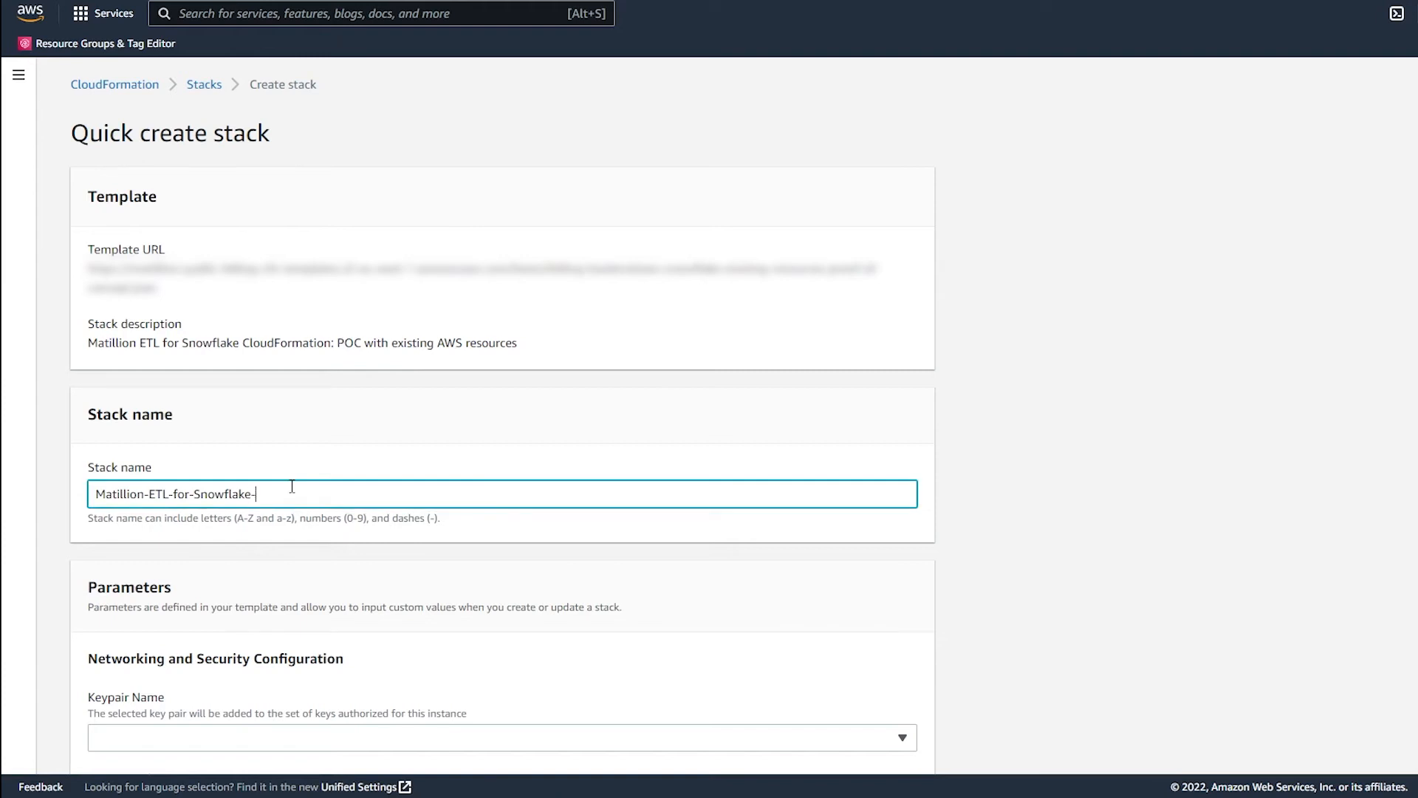
{"action": "type", "text": "ST1"}
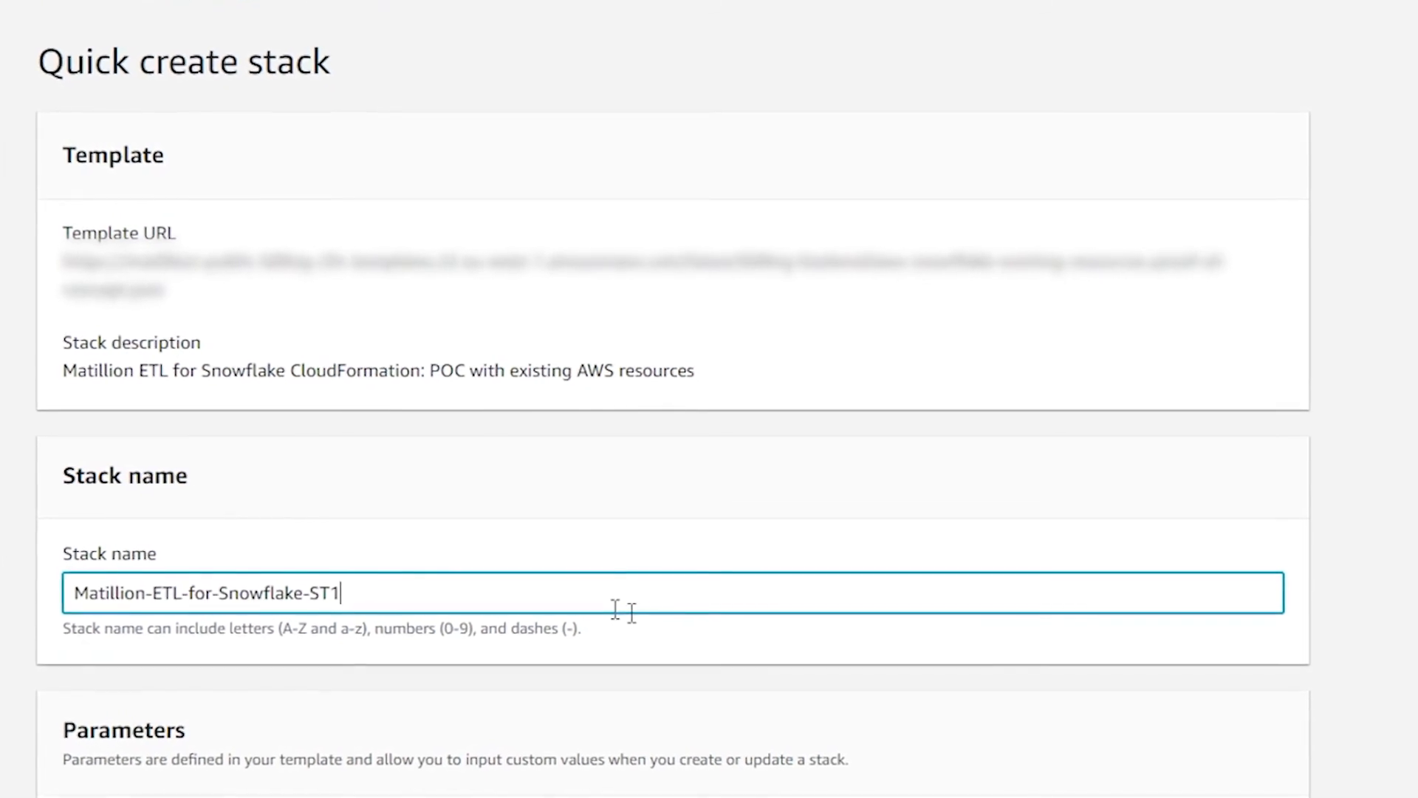
{"action": "scroll", "scroll_direction": "down", "scroll_amount": 3}
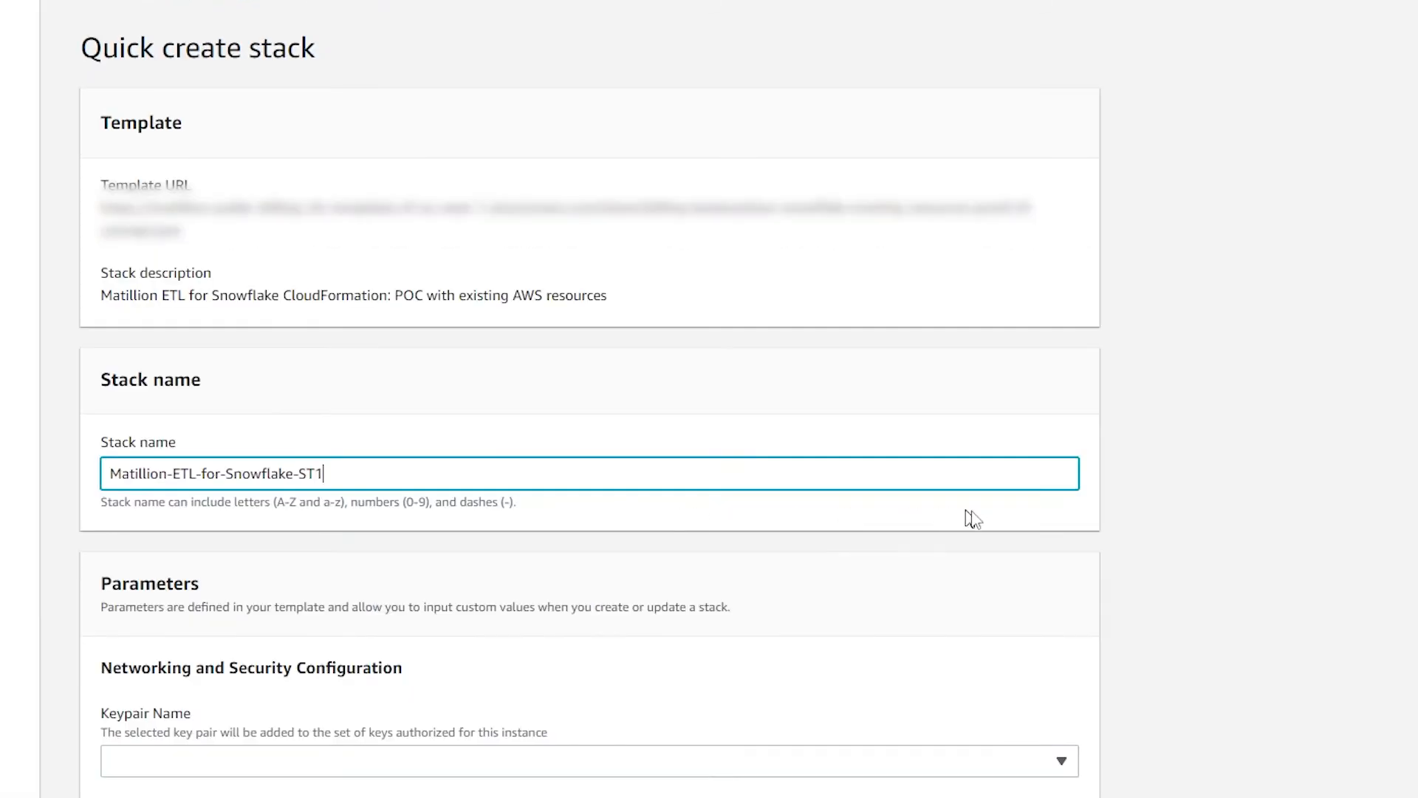
Set the billing-docs-new keypair and a public subnet for the instance.
{"action": "scroll", "scroll_direction": "down", "scroll_amount": 3}
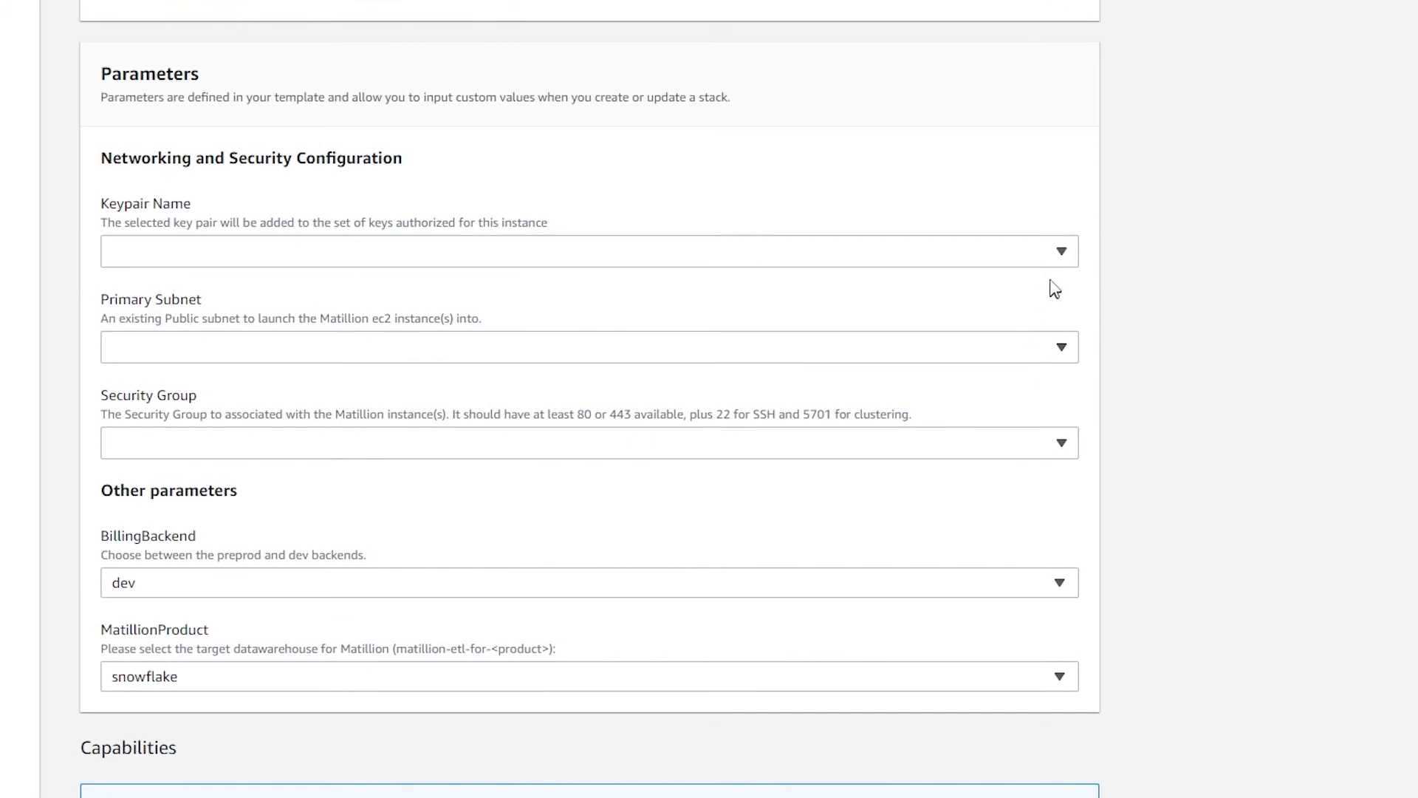
{"action": "left_click", "coordinate": [588, 252]}
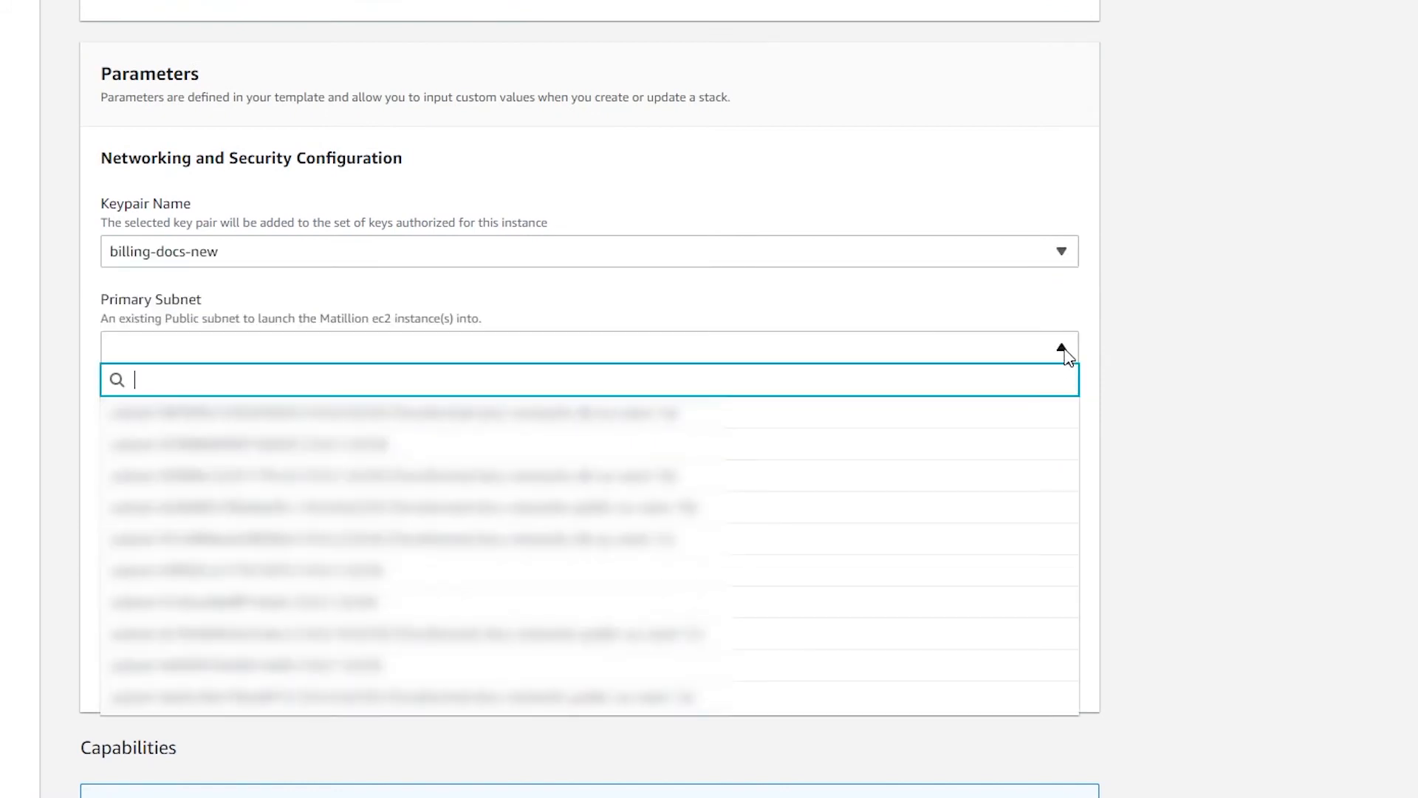
{"action": "mouse_move", "coordinate": [789, 477]}
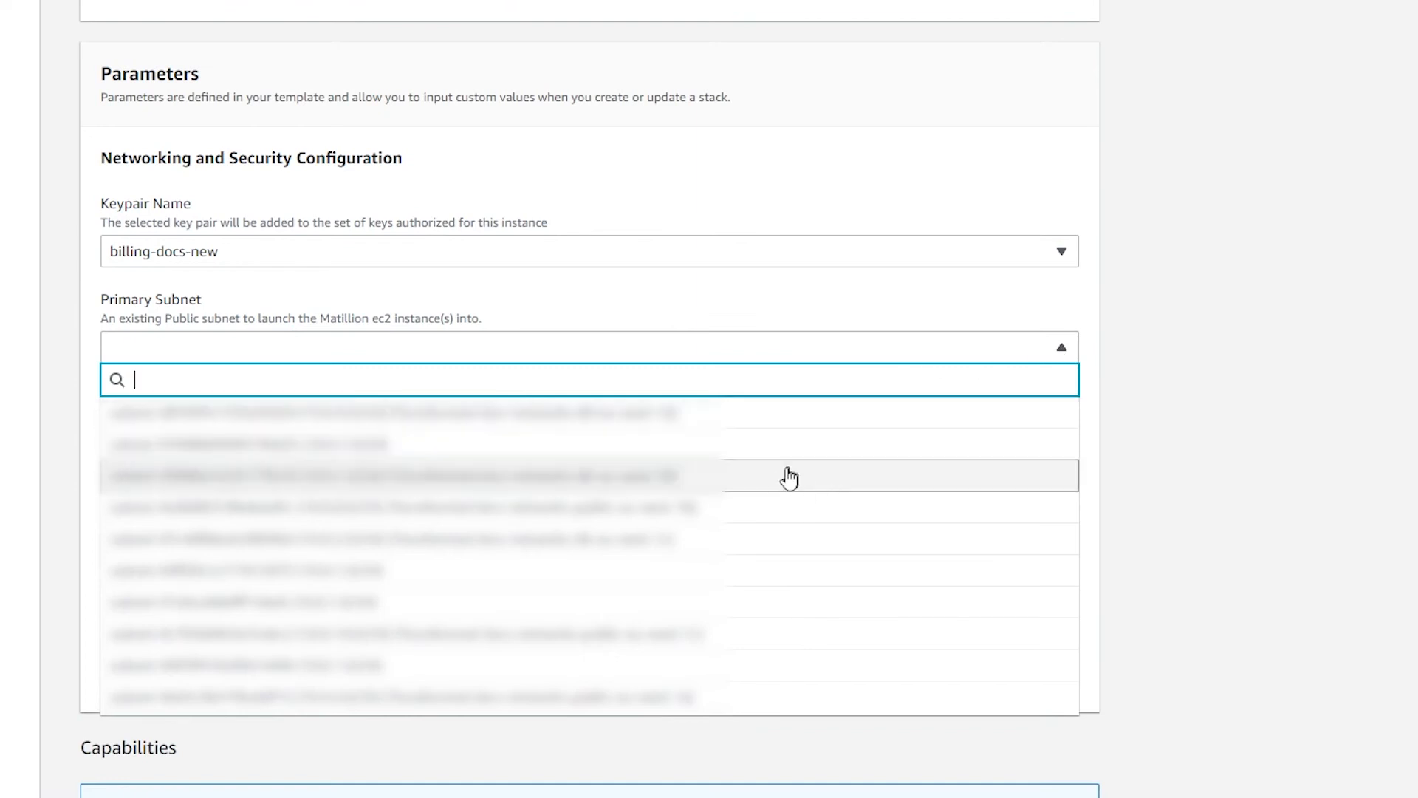
{"action": "left_click", "coordinate": [395, 474]}
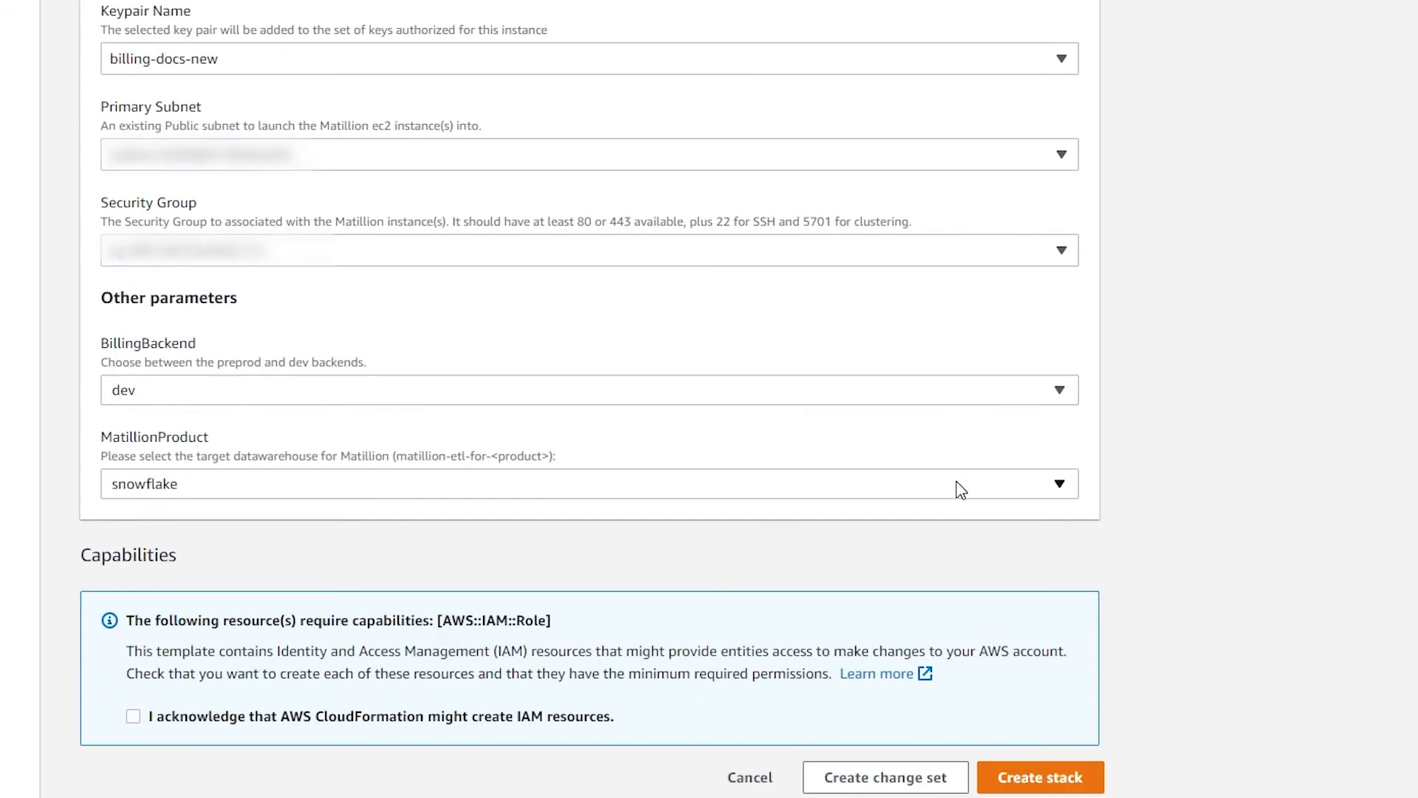
{"action": "mouse_move", "coordinate": [968, 484]}
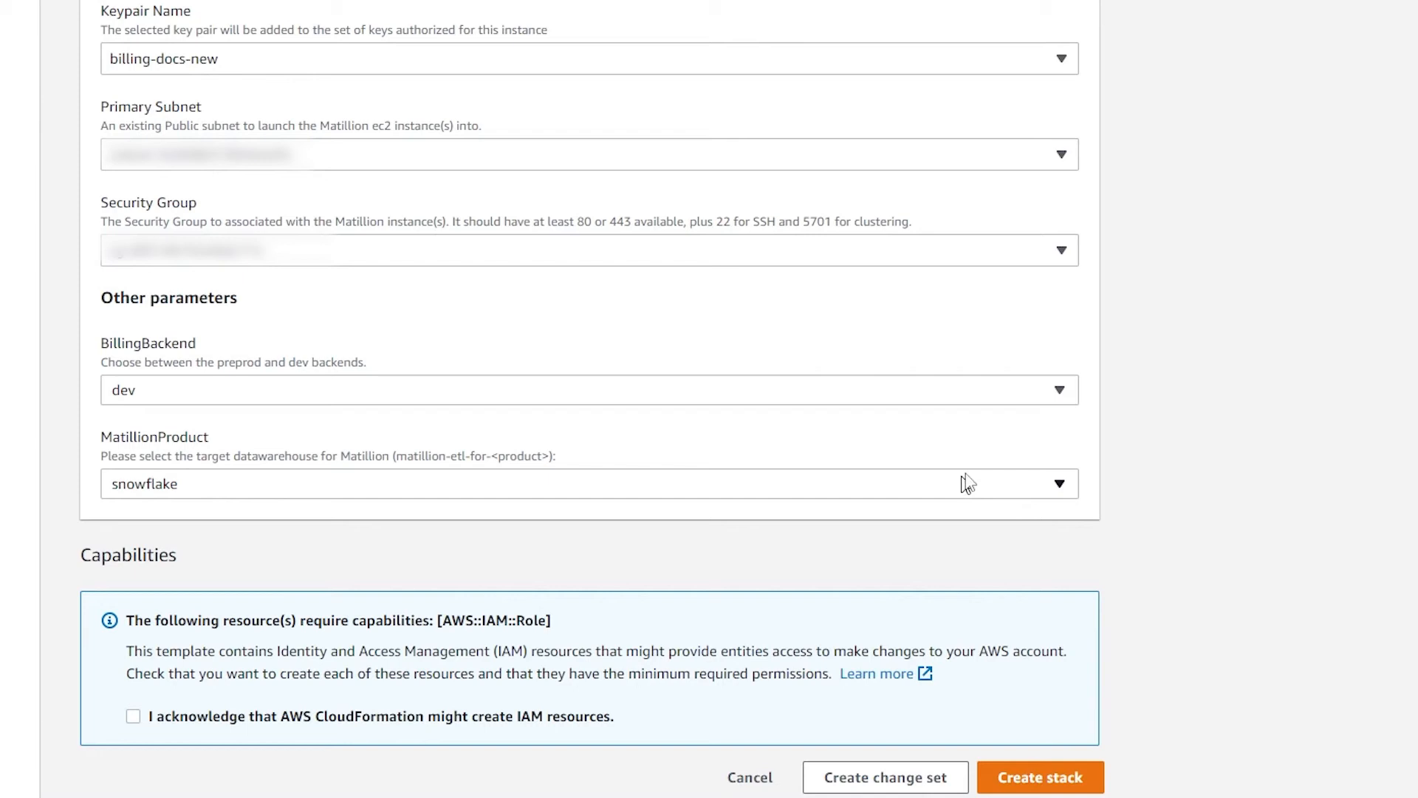
Choose the preprod billing backend, acknowledge IAM resource creation, and create the stack.
{"action": "left_click", "coordinate": [588, 390]}
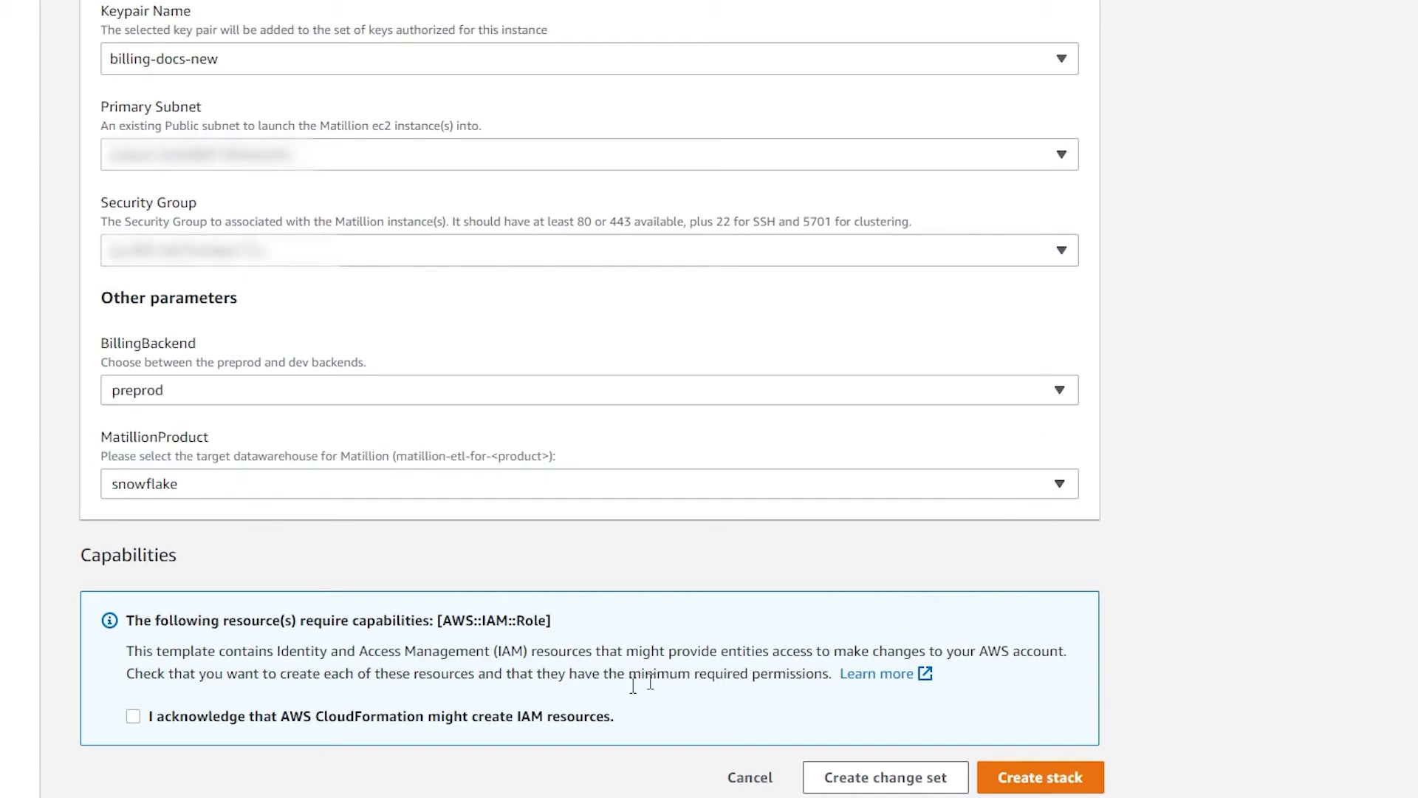
{"action": "left_click", "coordinate": [133, 715]}
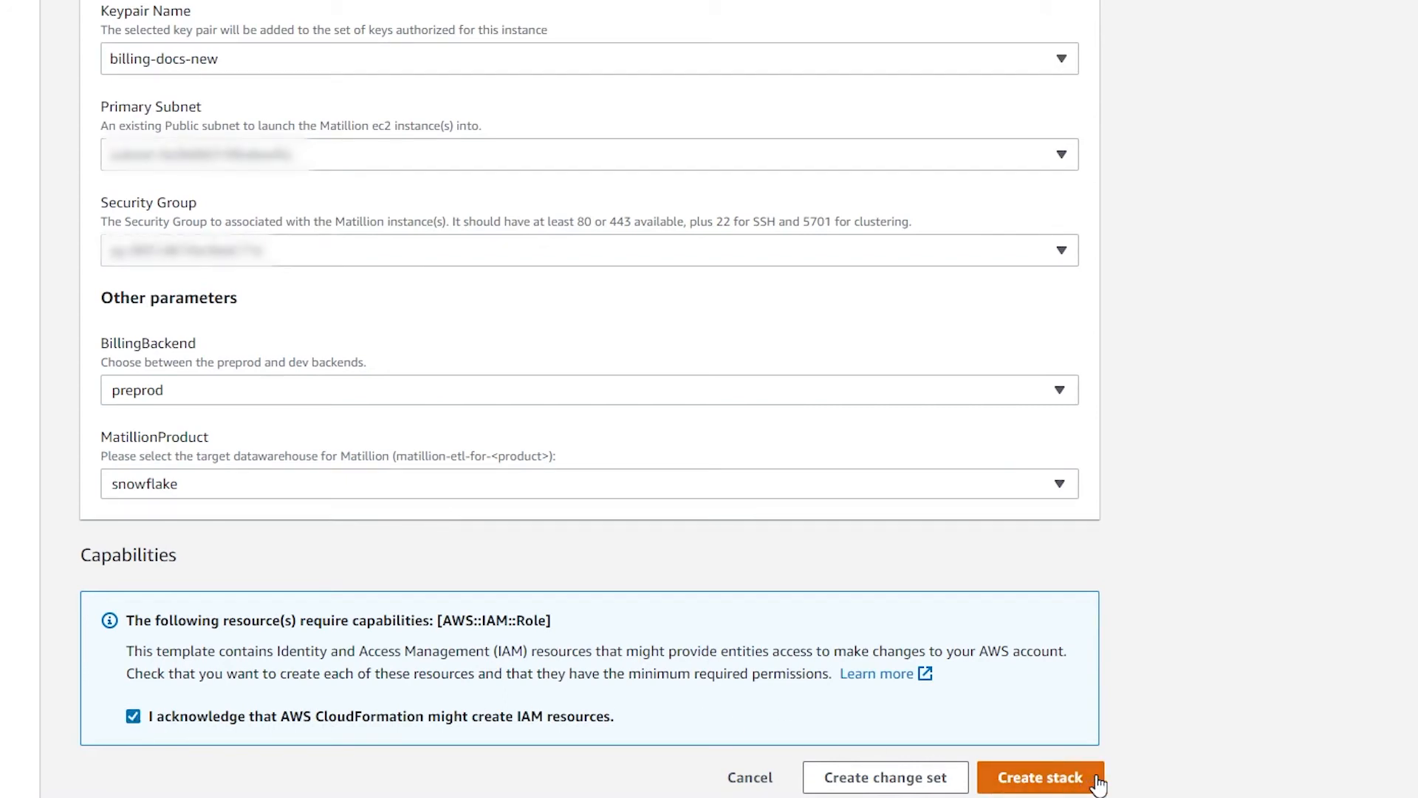
{"action": "left_click", "coordinate": [1040, 776]}
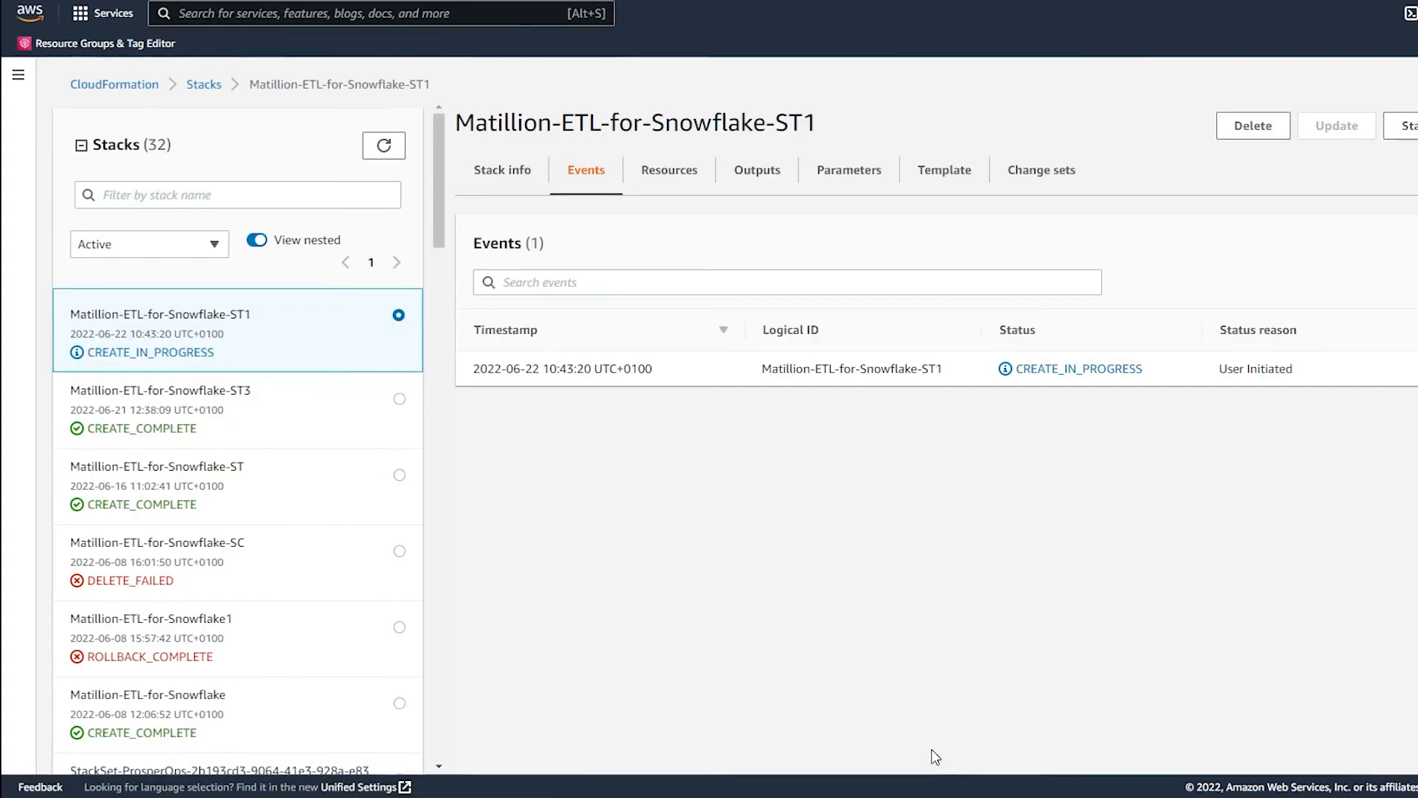
{"action": "mouse_move", "coordinate": [1068, 486]}
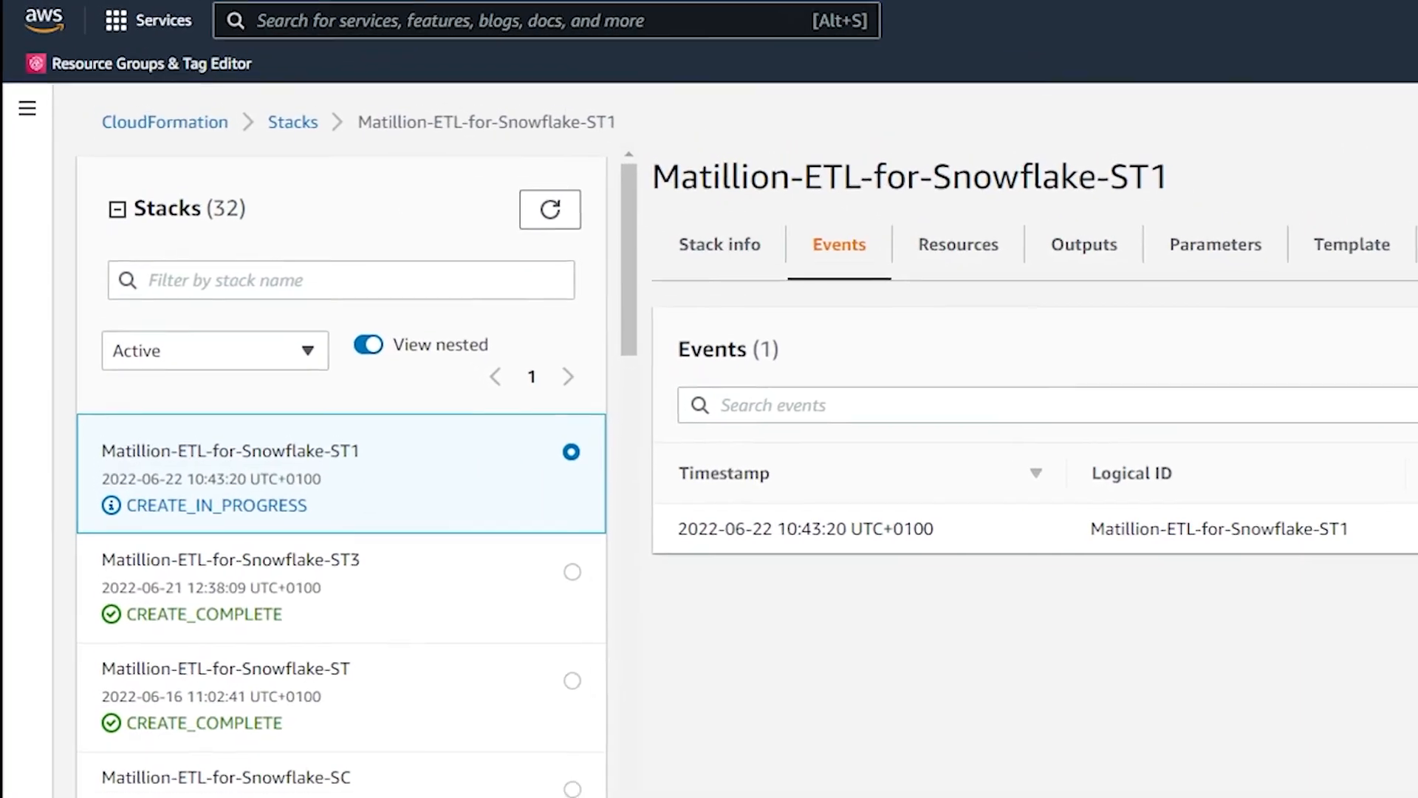
Refresh the stack's events until its status reaches CREATE_COMPLETE.
{"action": "left_click", "coordinate": [550, 209]}
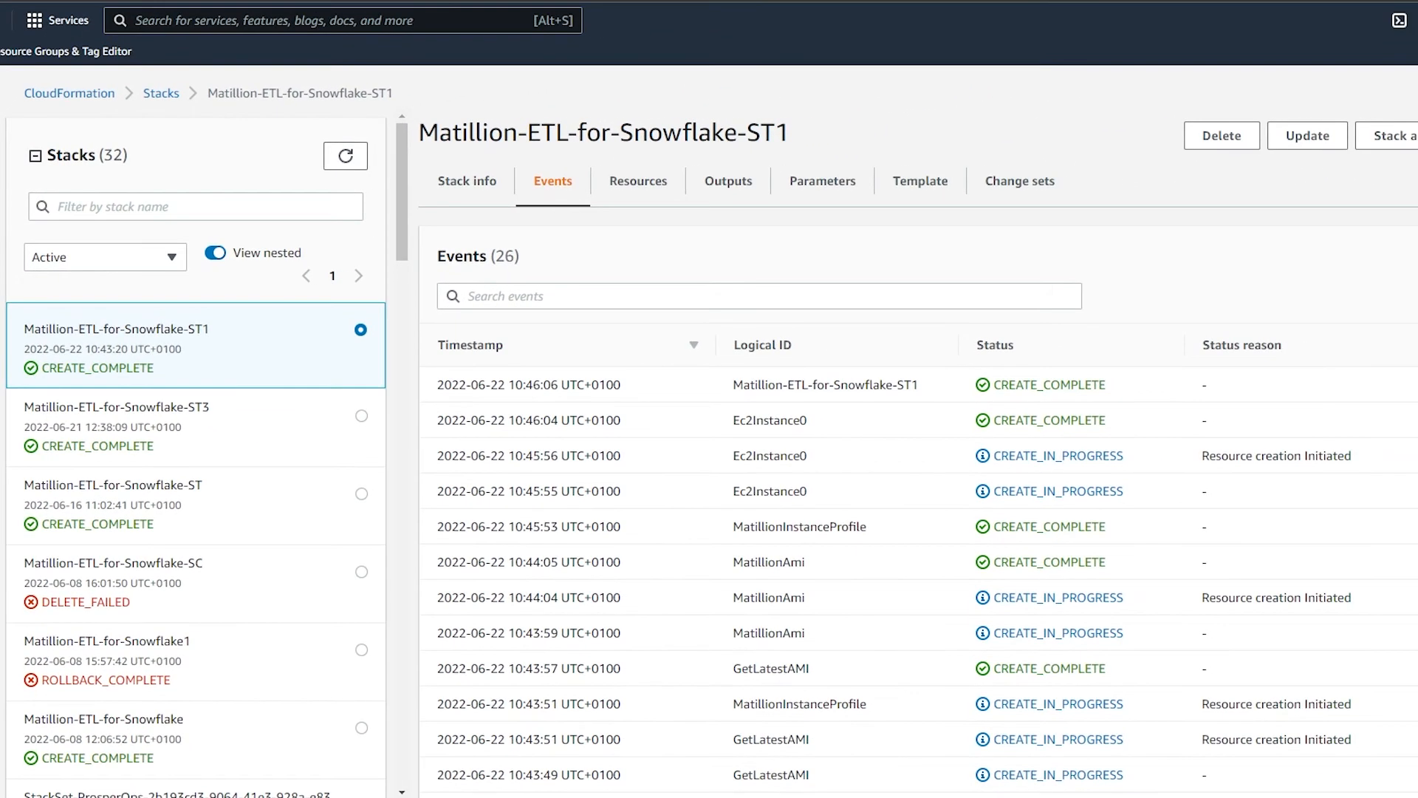
{"action": "mouse_move", "coordinate": [728, 180]}
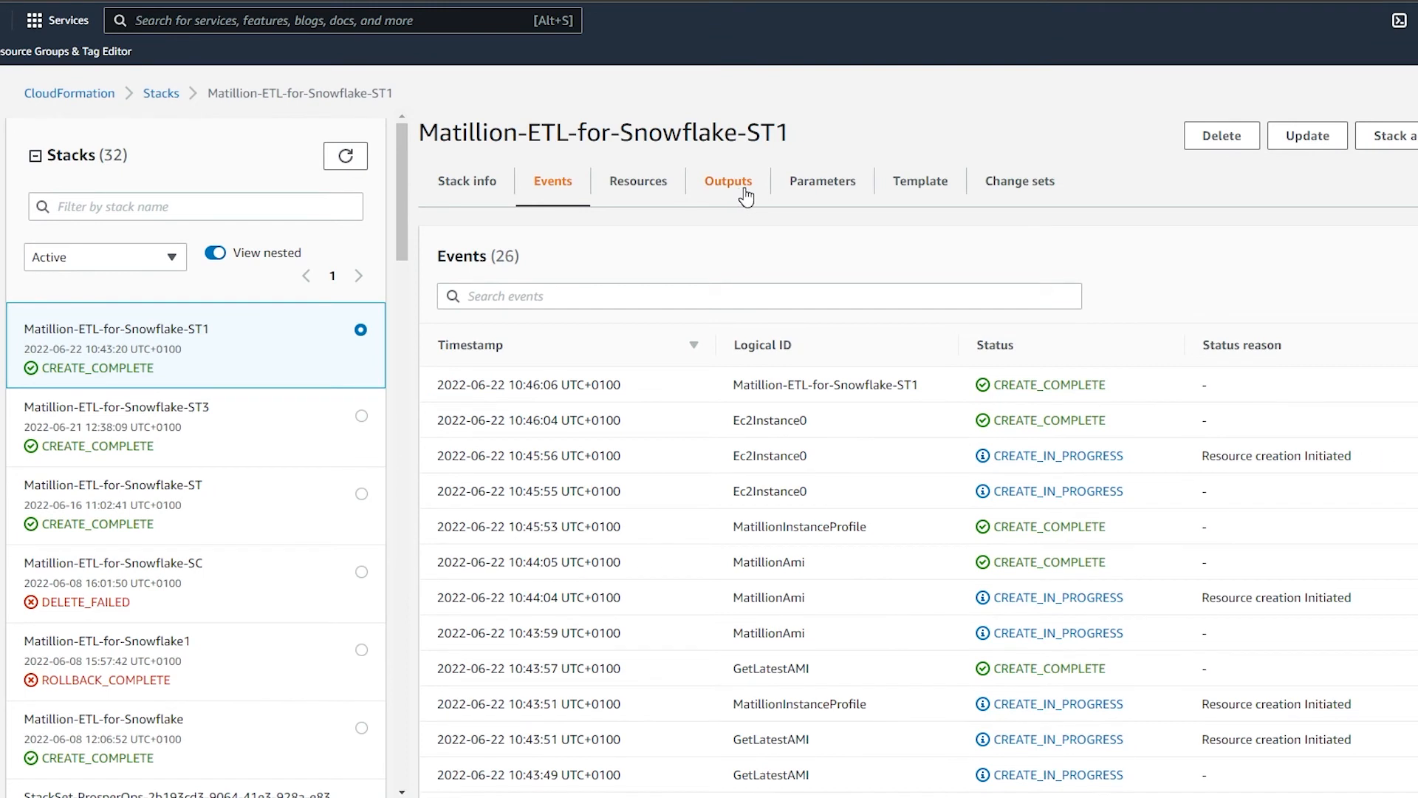
View the stack's five outputs, including the instance's public endpoint.
{"action": "left_click", "coordinate": [729, 181]}
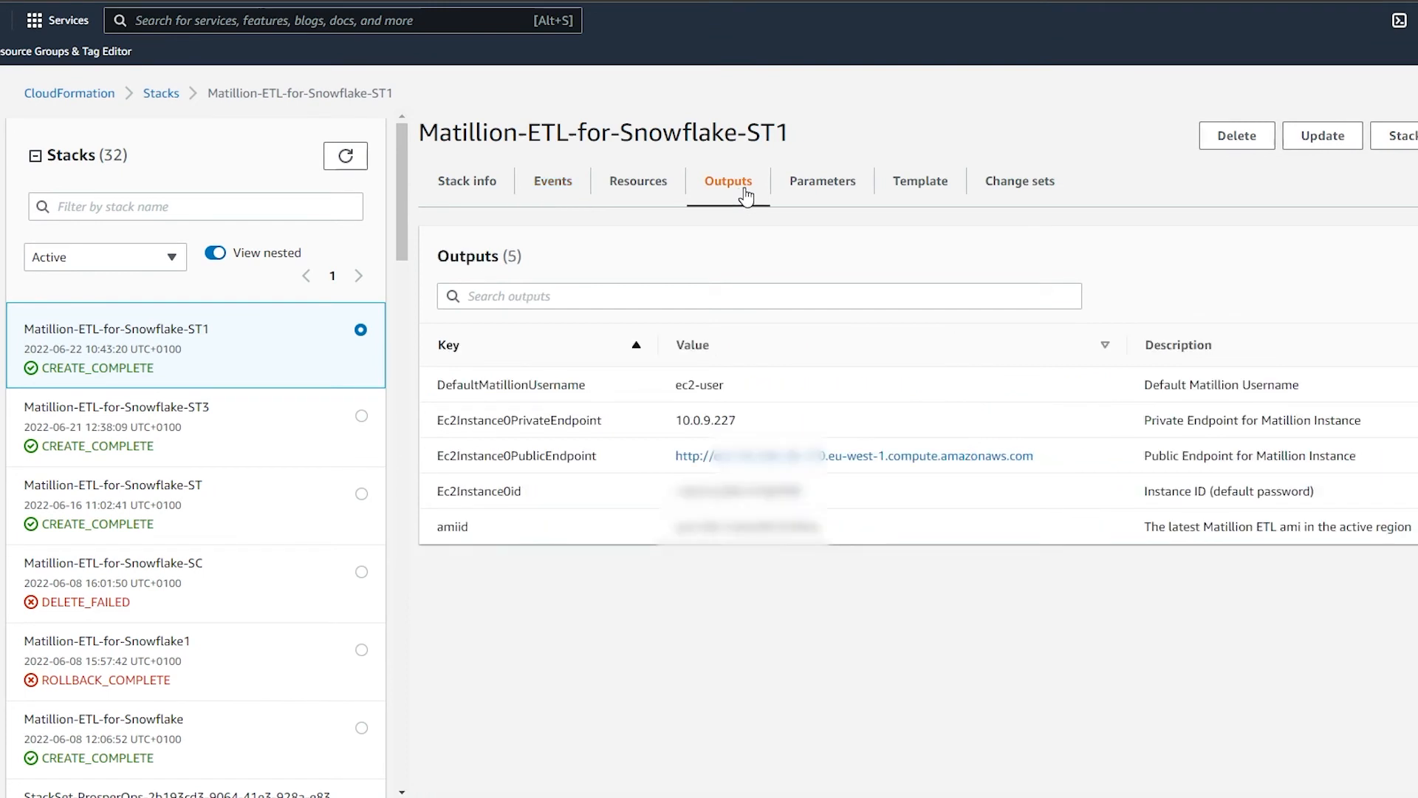
{"action": "mouse_move", "coordinate": [916, 468]}
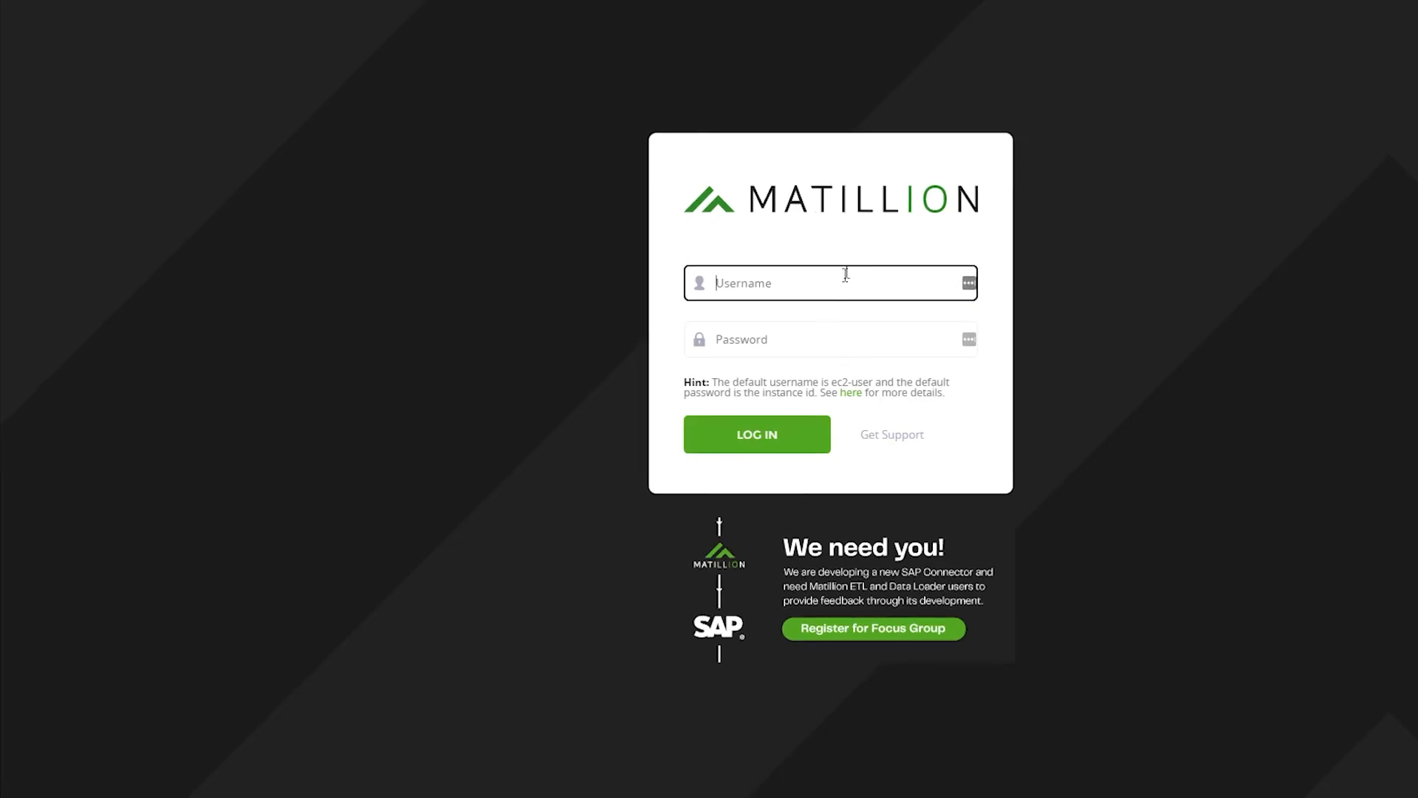
Log in to the new instance as ec2-user with the instance ID as password.
{"action": "type", "text": "ec"}
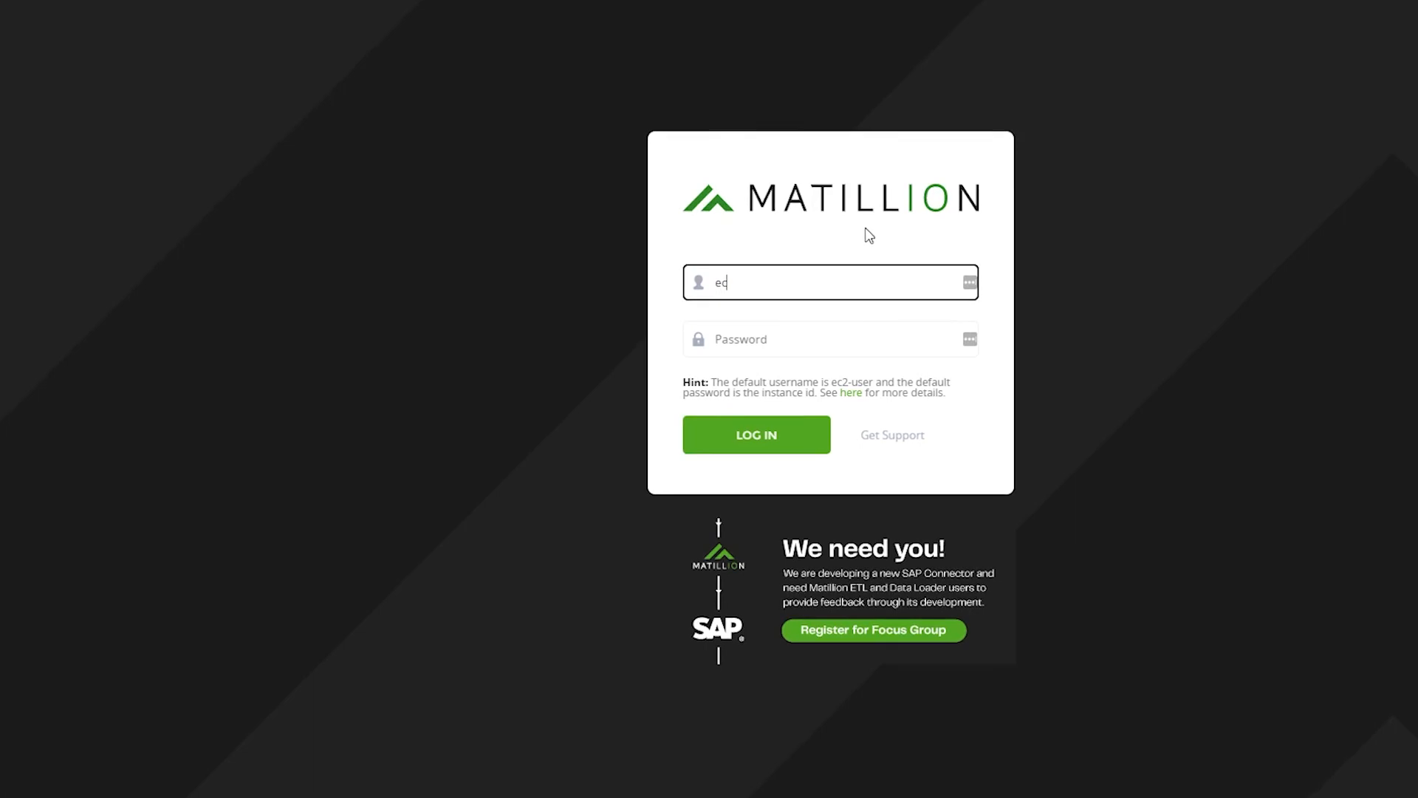
{"action": "type", "text": "2-"}
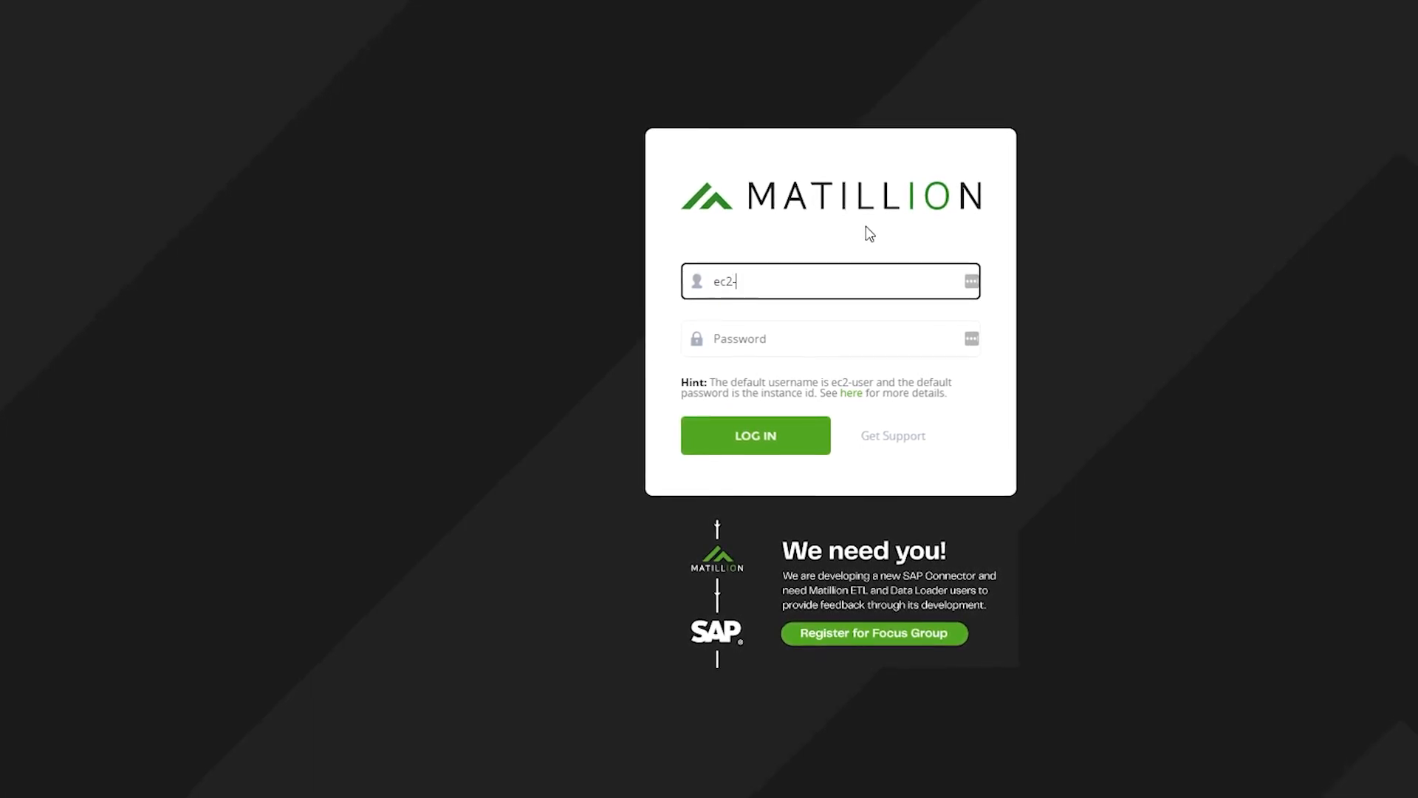
{"action": "type", "text": "user"}
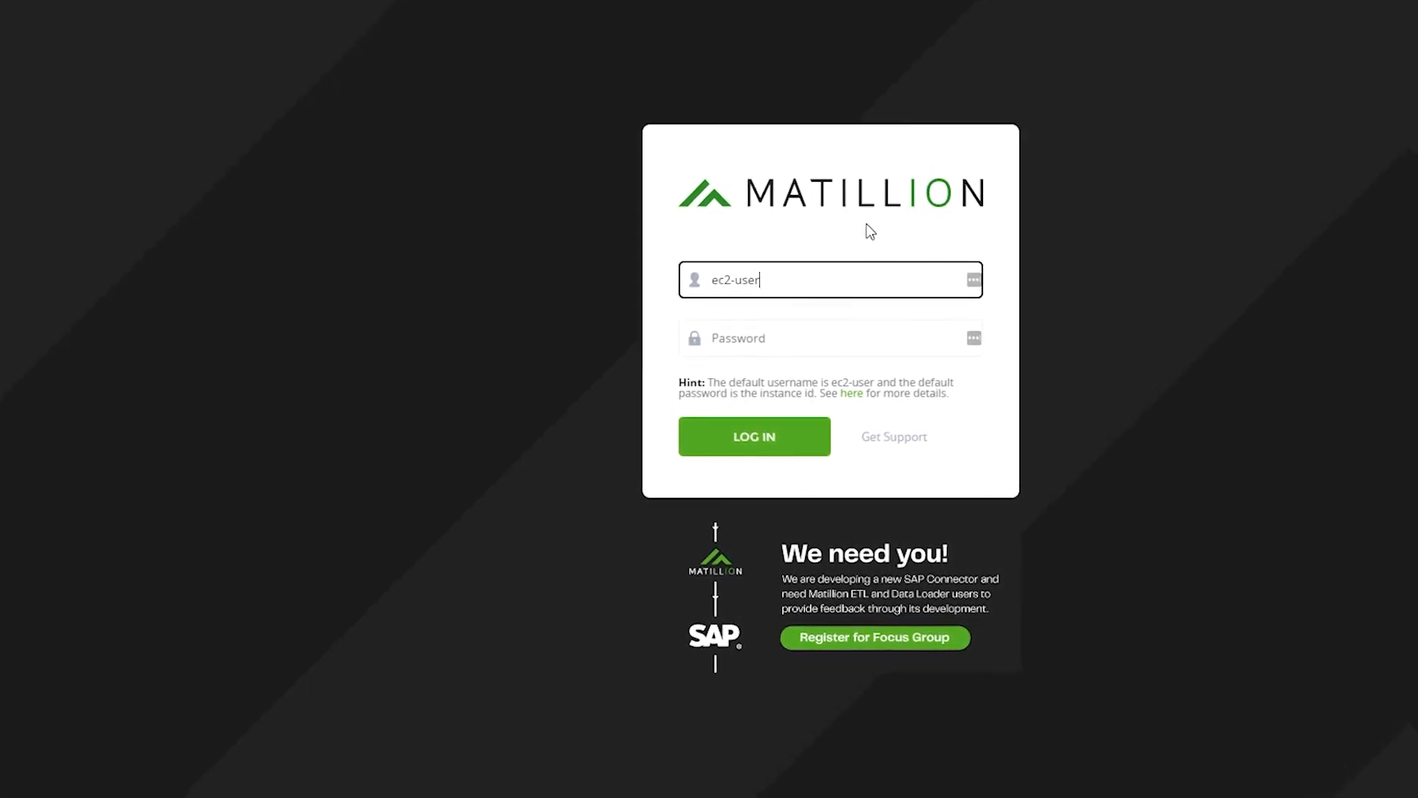
{"action": "left_click", "coordinate": [823, 337]}
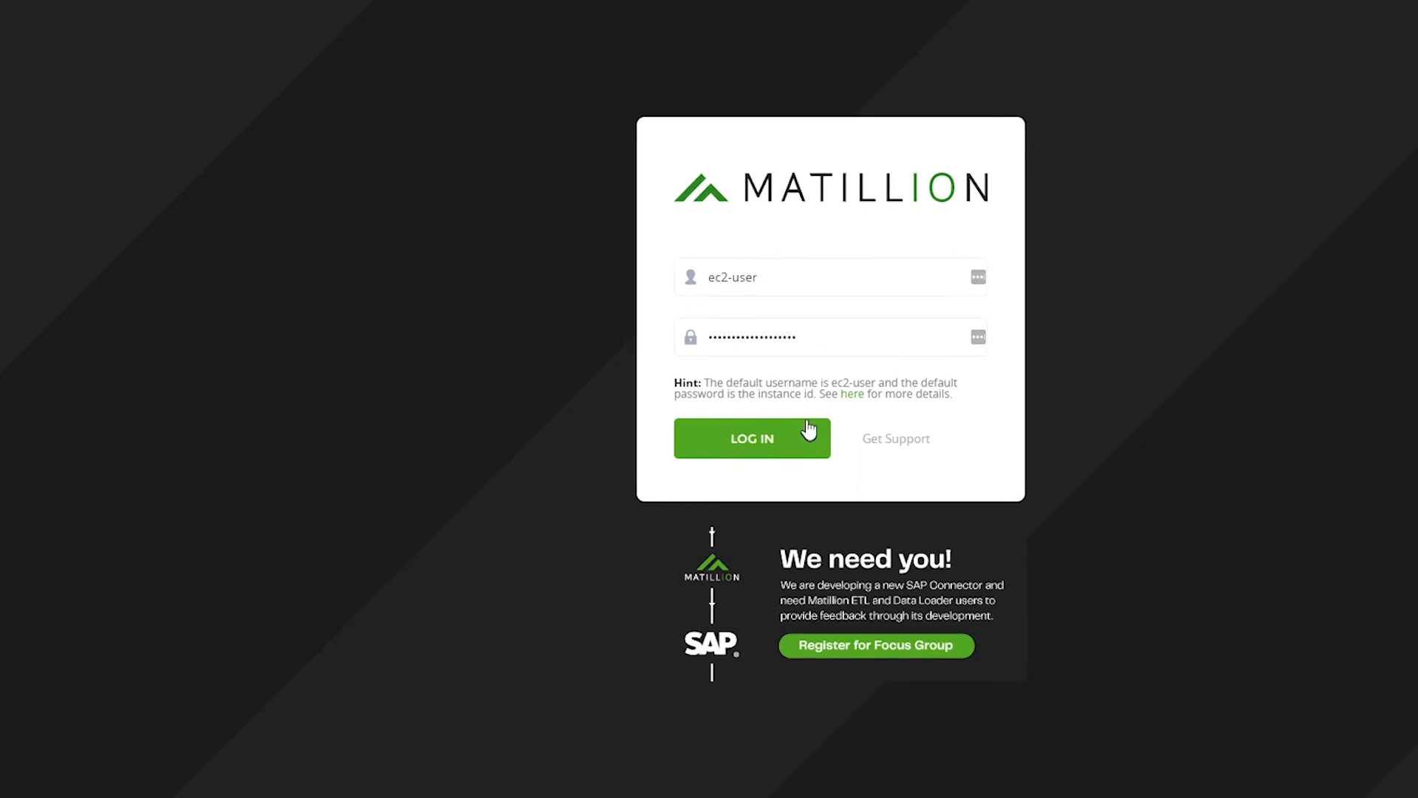
{"action": "left_click", "coordinate": [752, 439]}
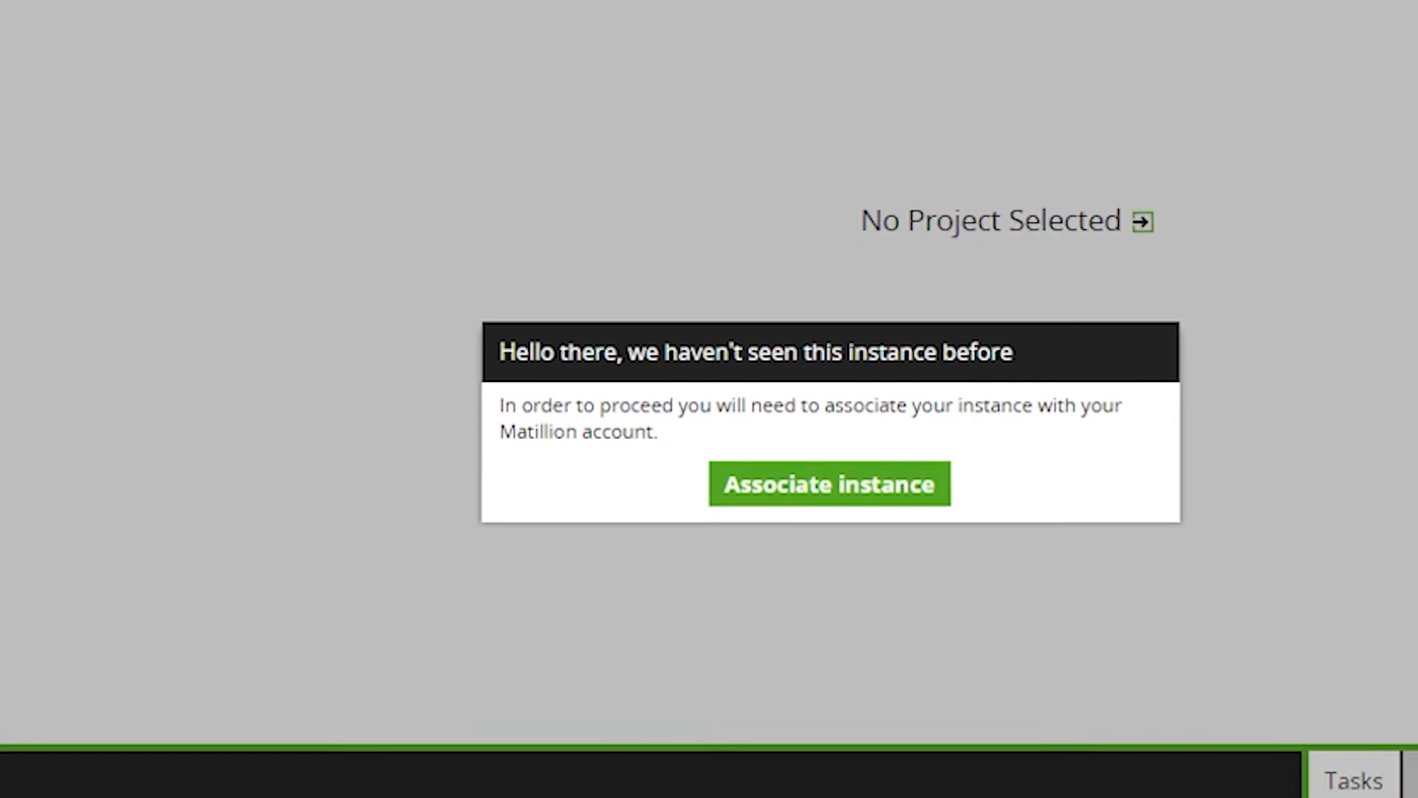
Start instance association and sign in to Matillion Hub, listing the Tutorial Demo account.
{"action": "left_click", "coordinate": [829, 485]}
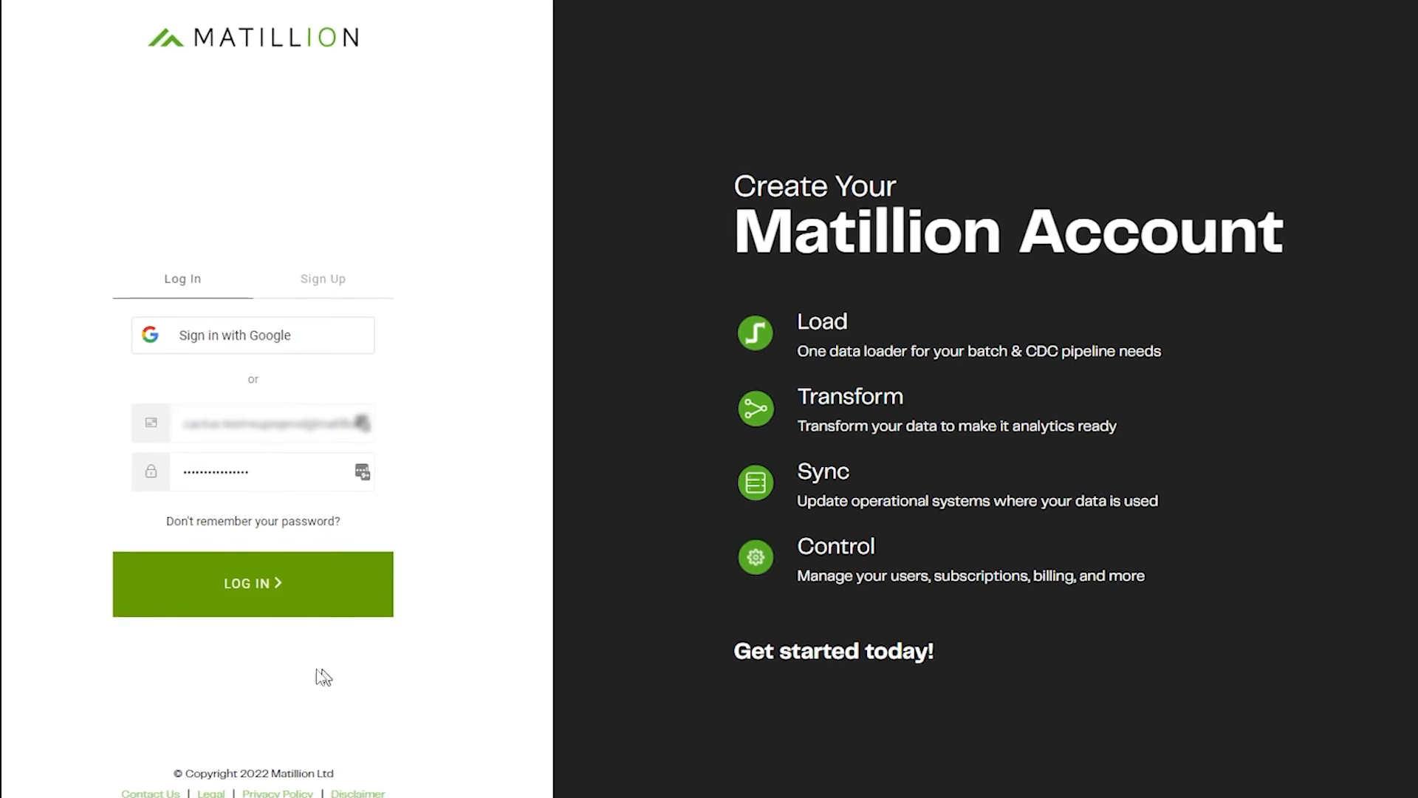
{"action": "left_click", "coordinate": [252, 582]}
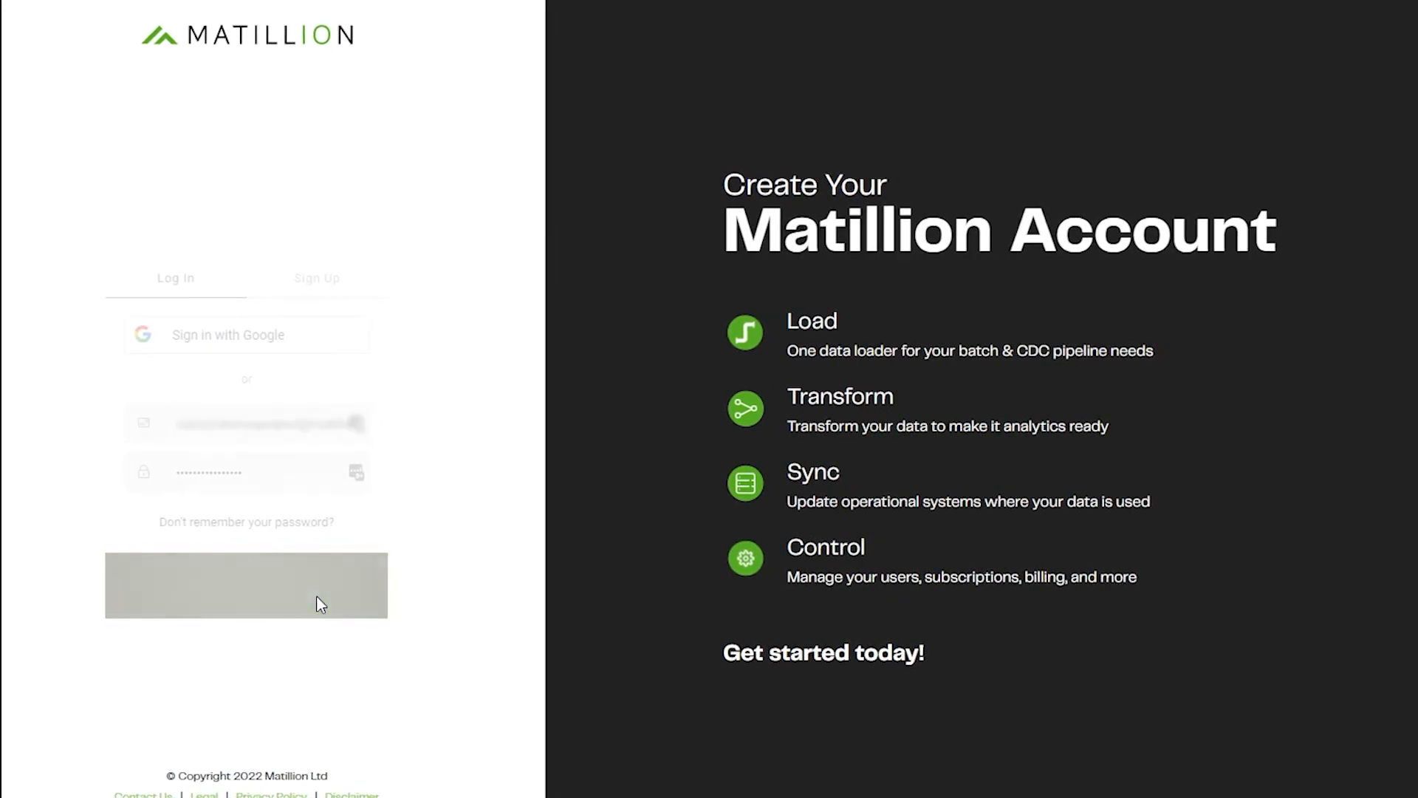
{"action": "left_click", "coordinate": [247, 585]}
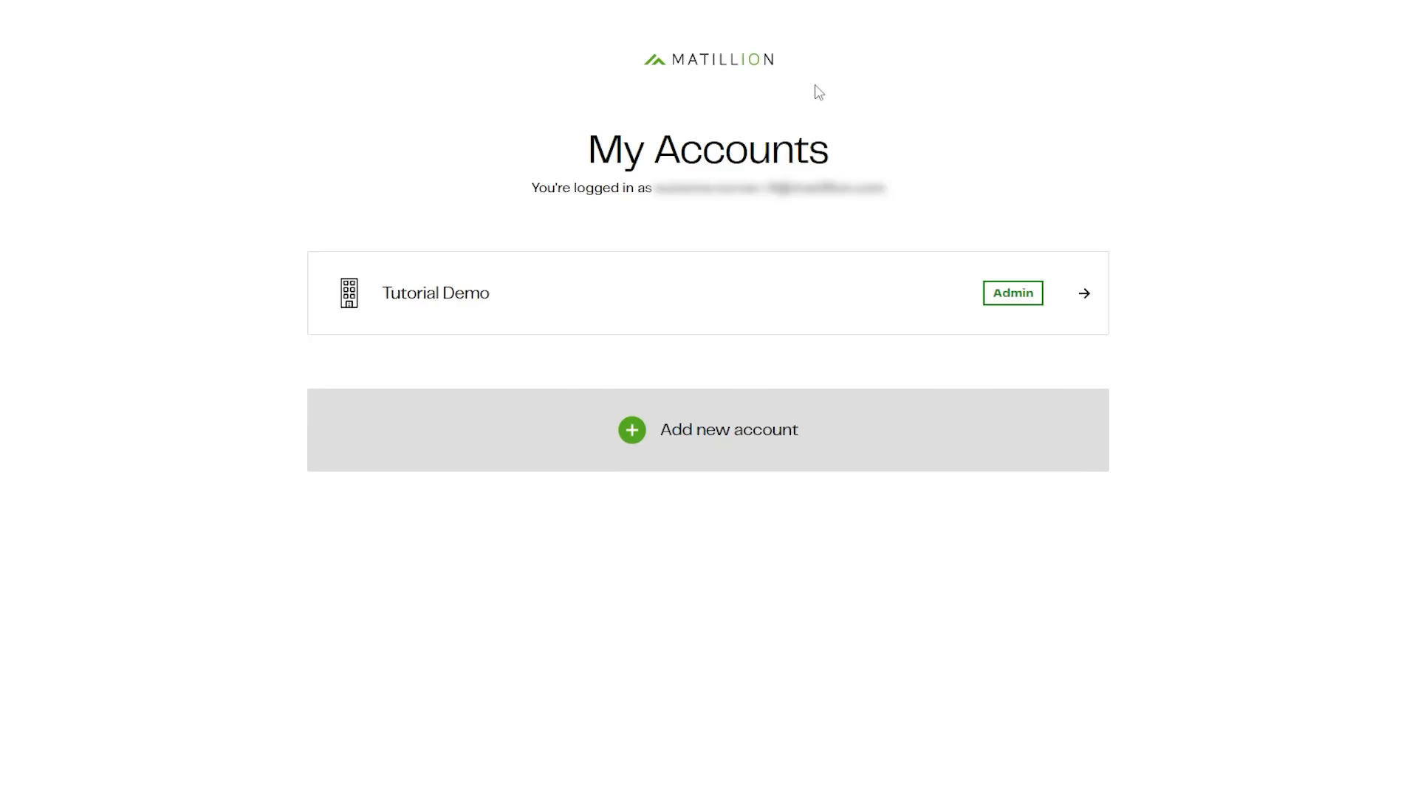
{"action": "mouse_move", "coordinate": [944, 317]}
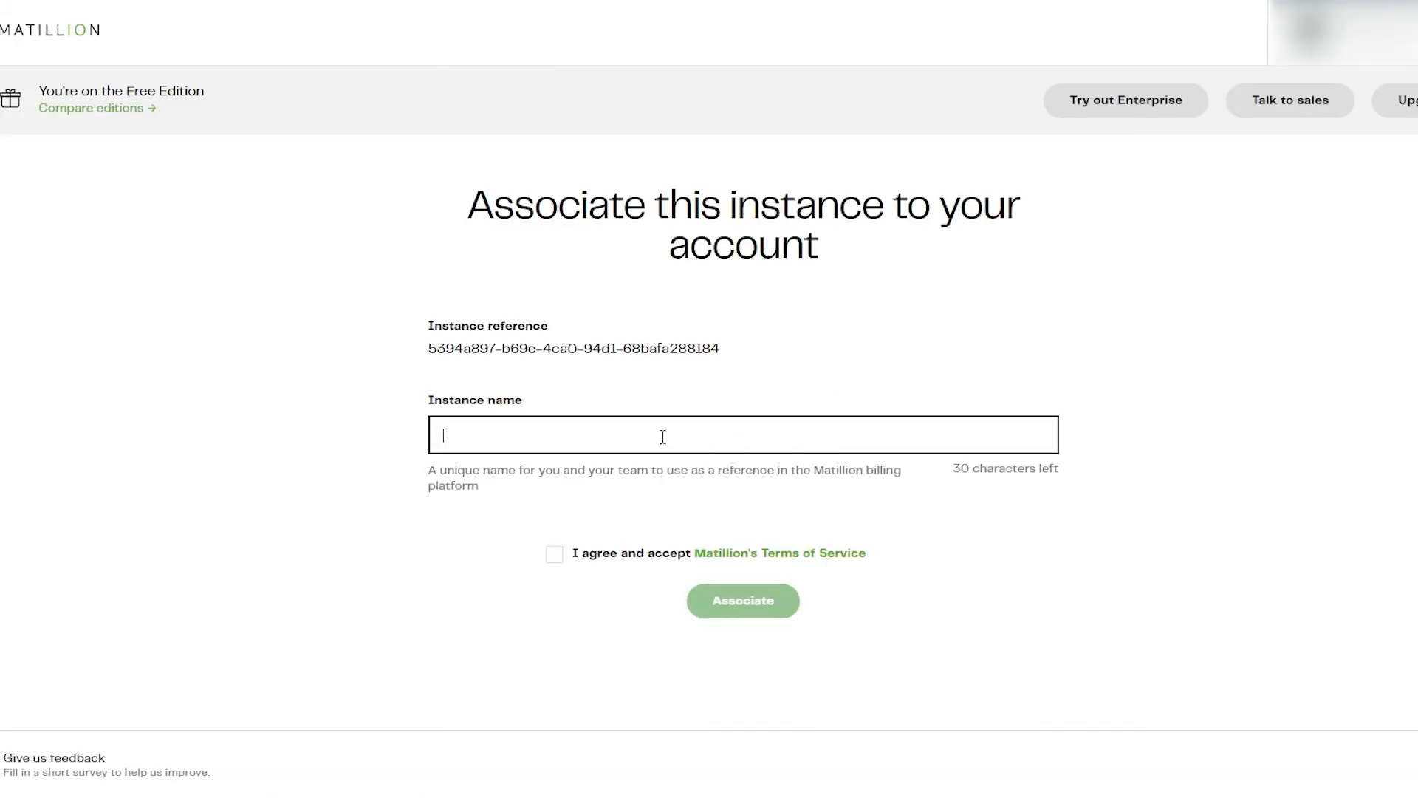
Associate the instance as docs-demo with Tutorial Demo, accepting the Terms of Service, and launch Matillion ETL.
{"action": "type", "text": "docs-d"}
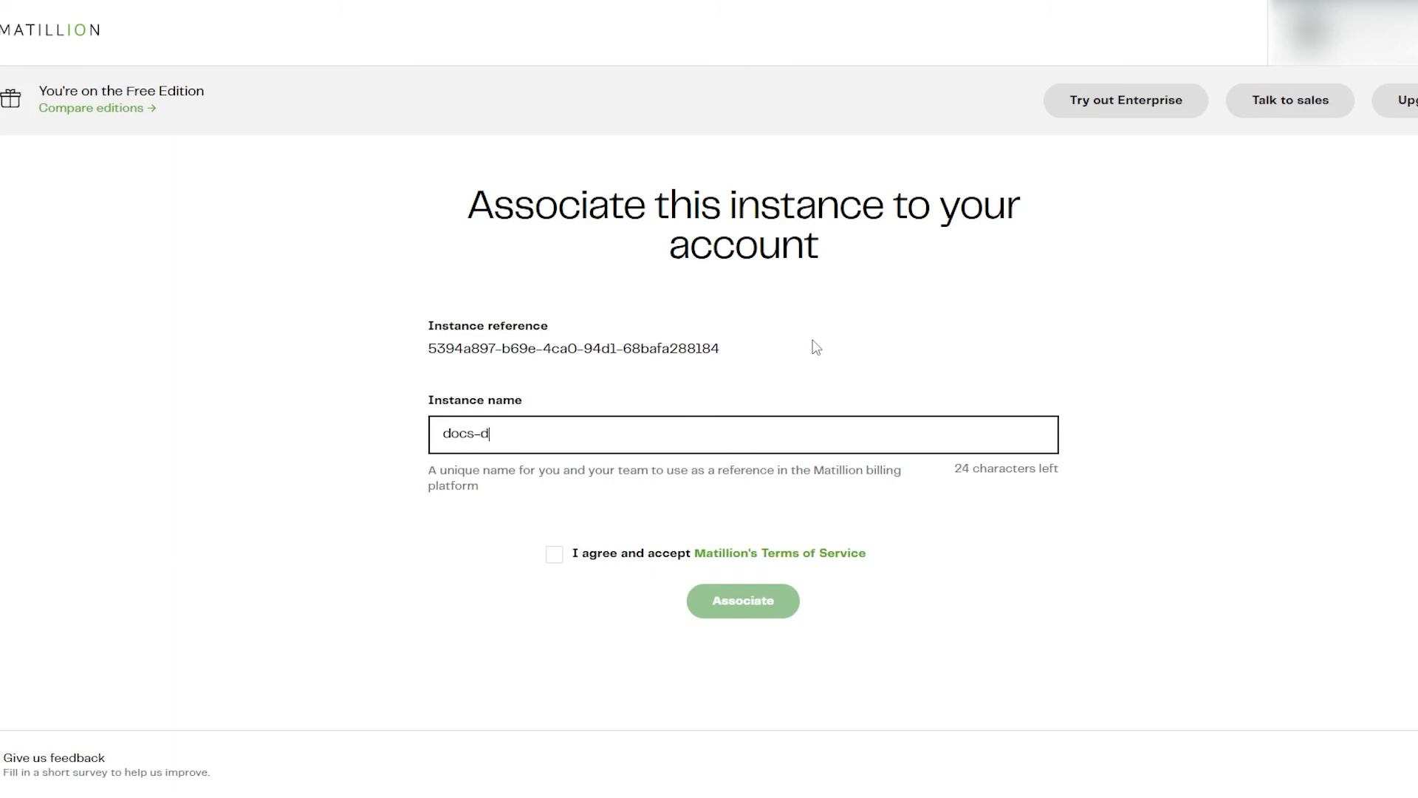
{"action": "type", "text": "emo"}
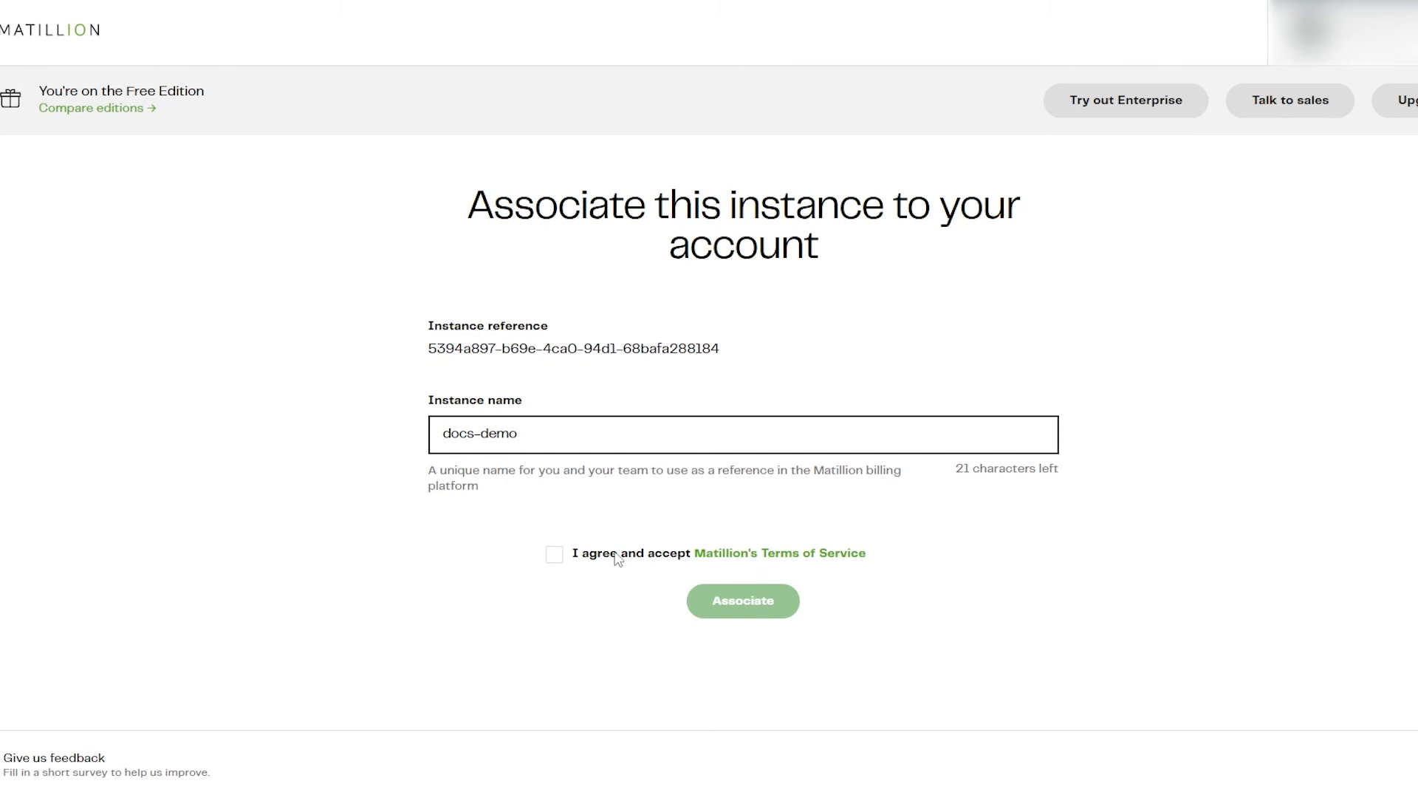
{"action": "left_click", "coordinate": [554, 554]}
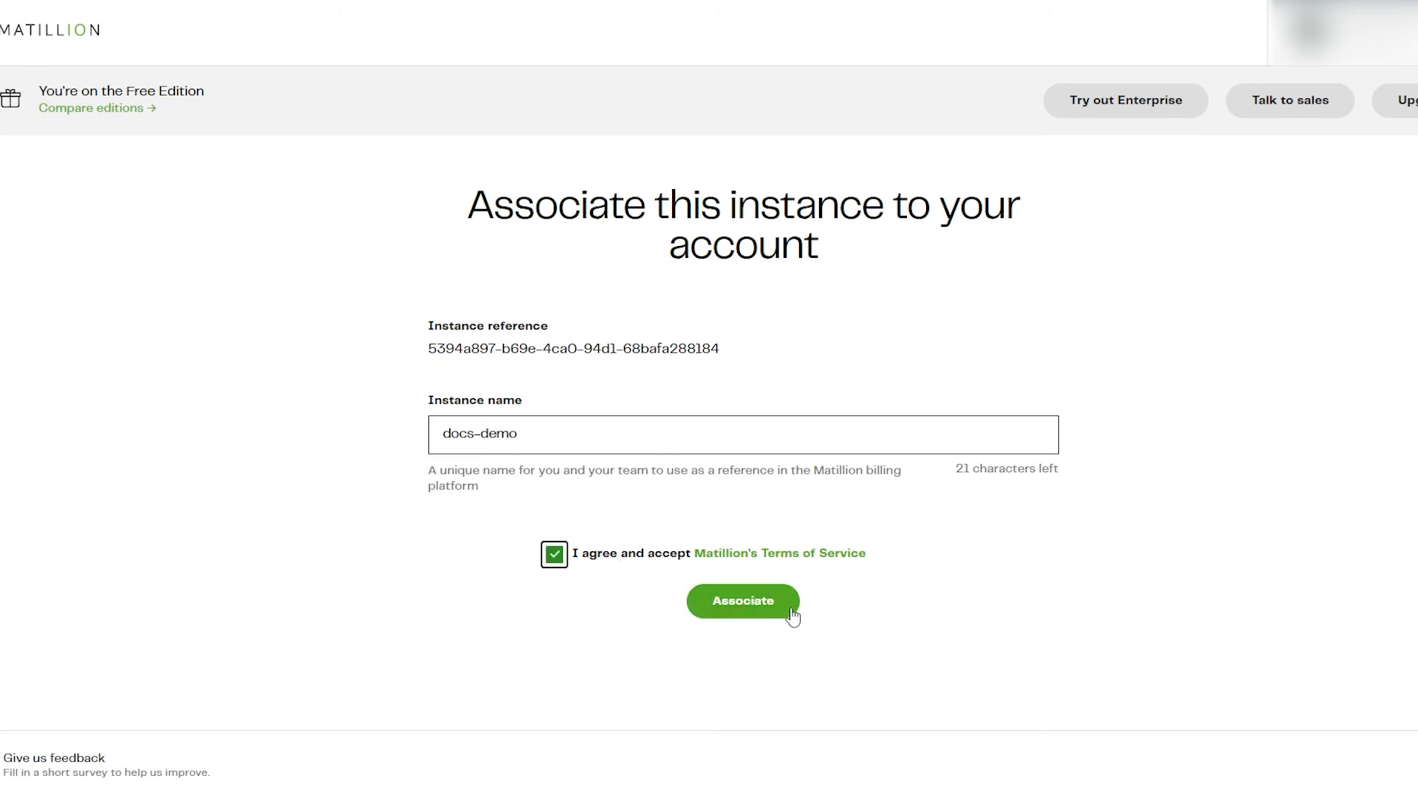
{"action": "left_click", "coordinate": [743, 601]}
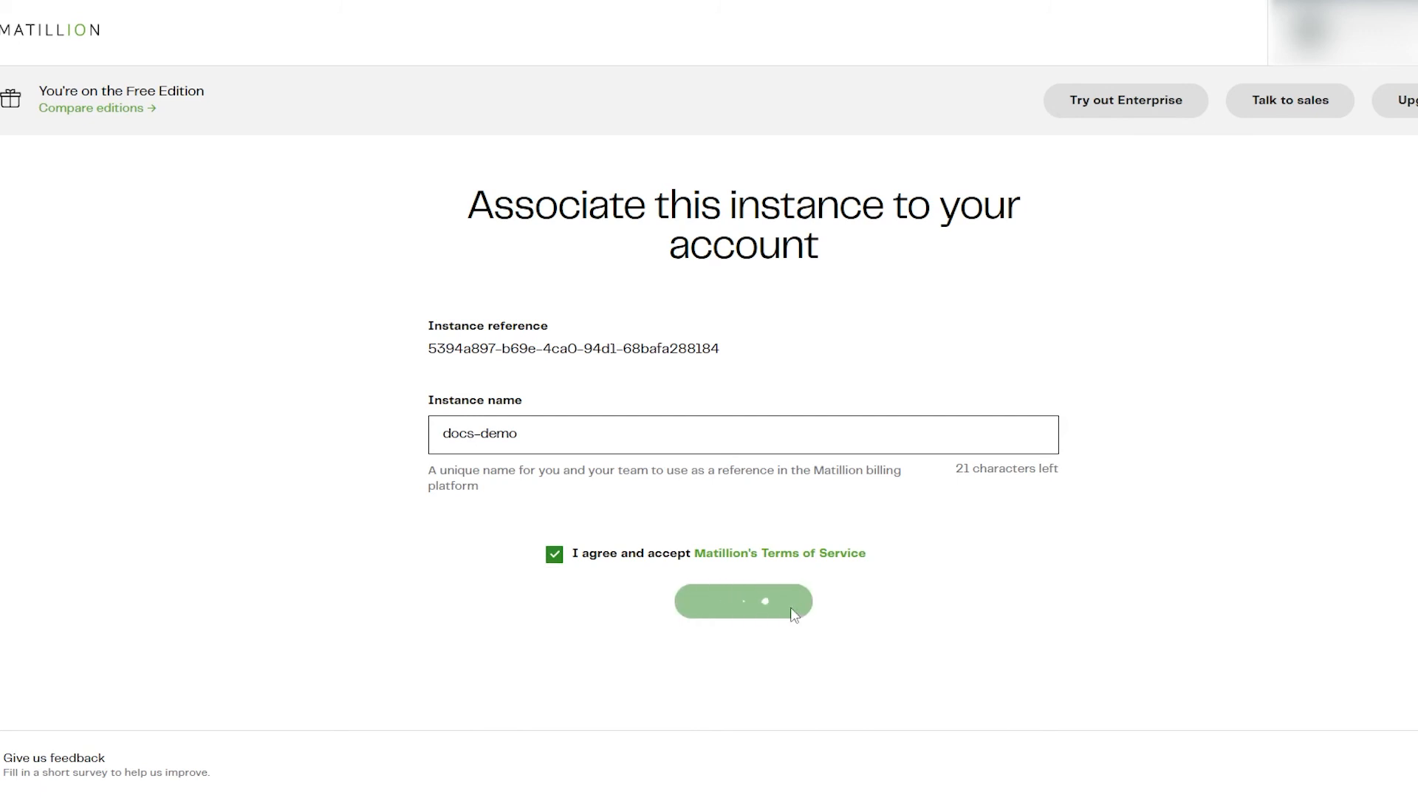
{"action": "left_click", "coordinate": [742, 602]}
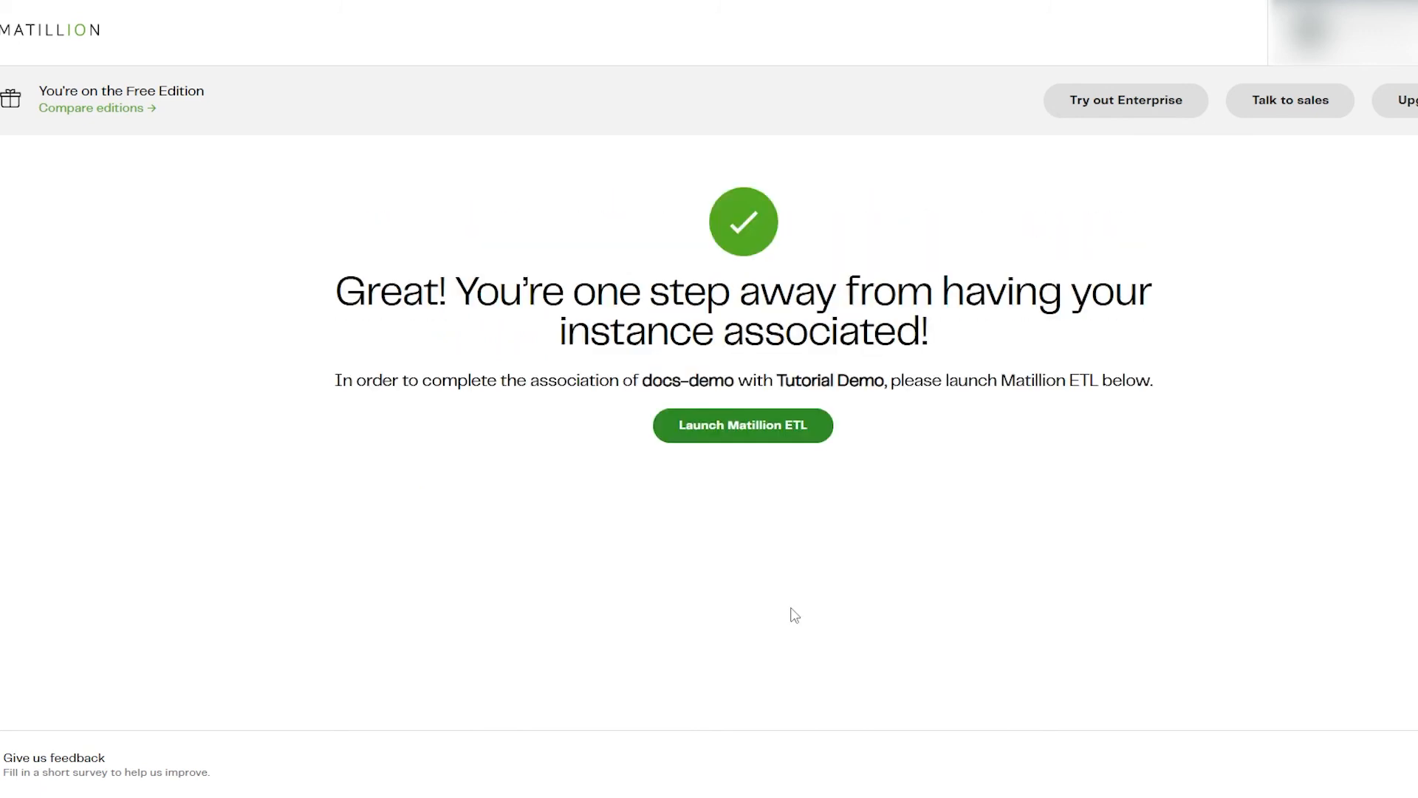
{"action": "mouse_move", "coordinate": [799, 489]}
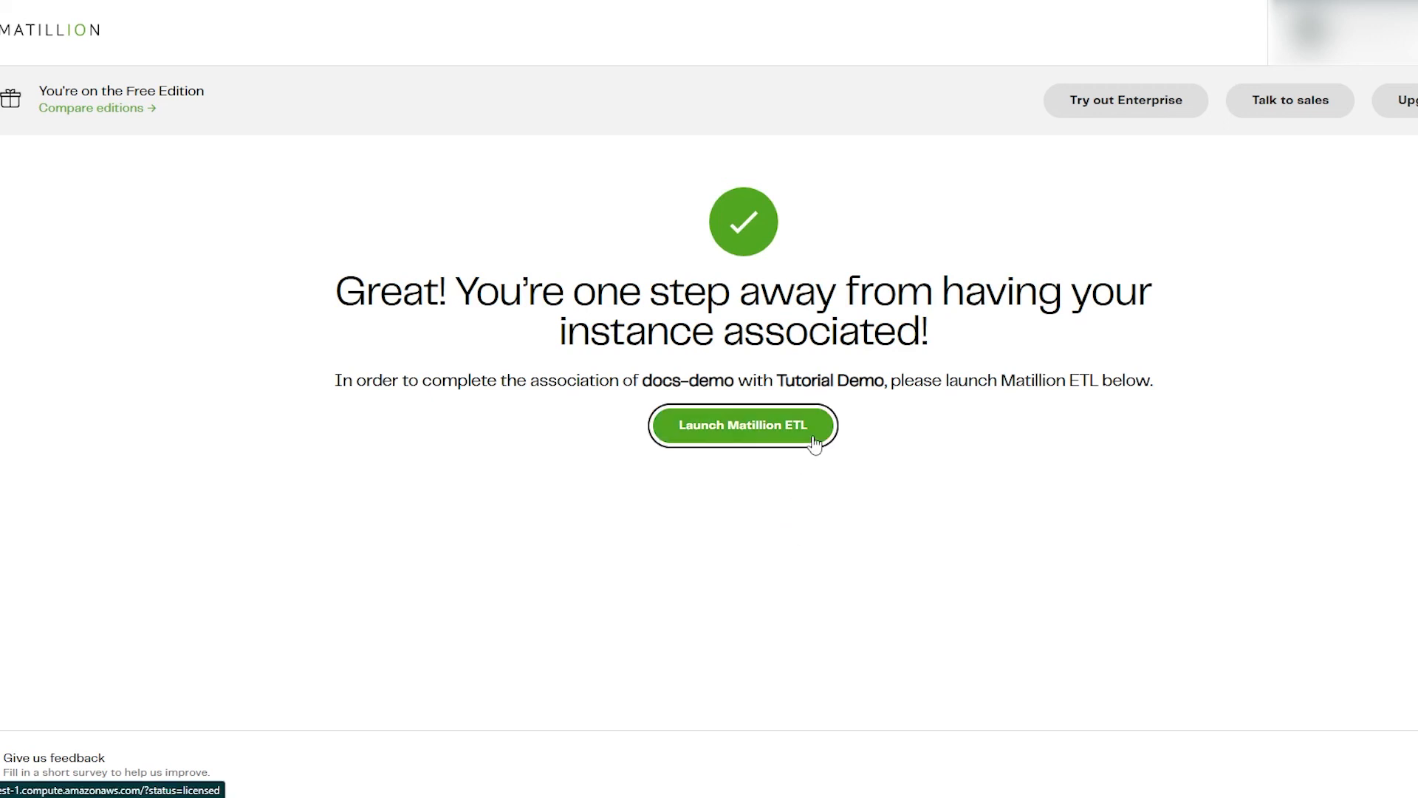
{"action": "left_click", "coordinate": [743, 426]}
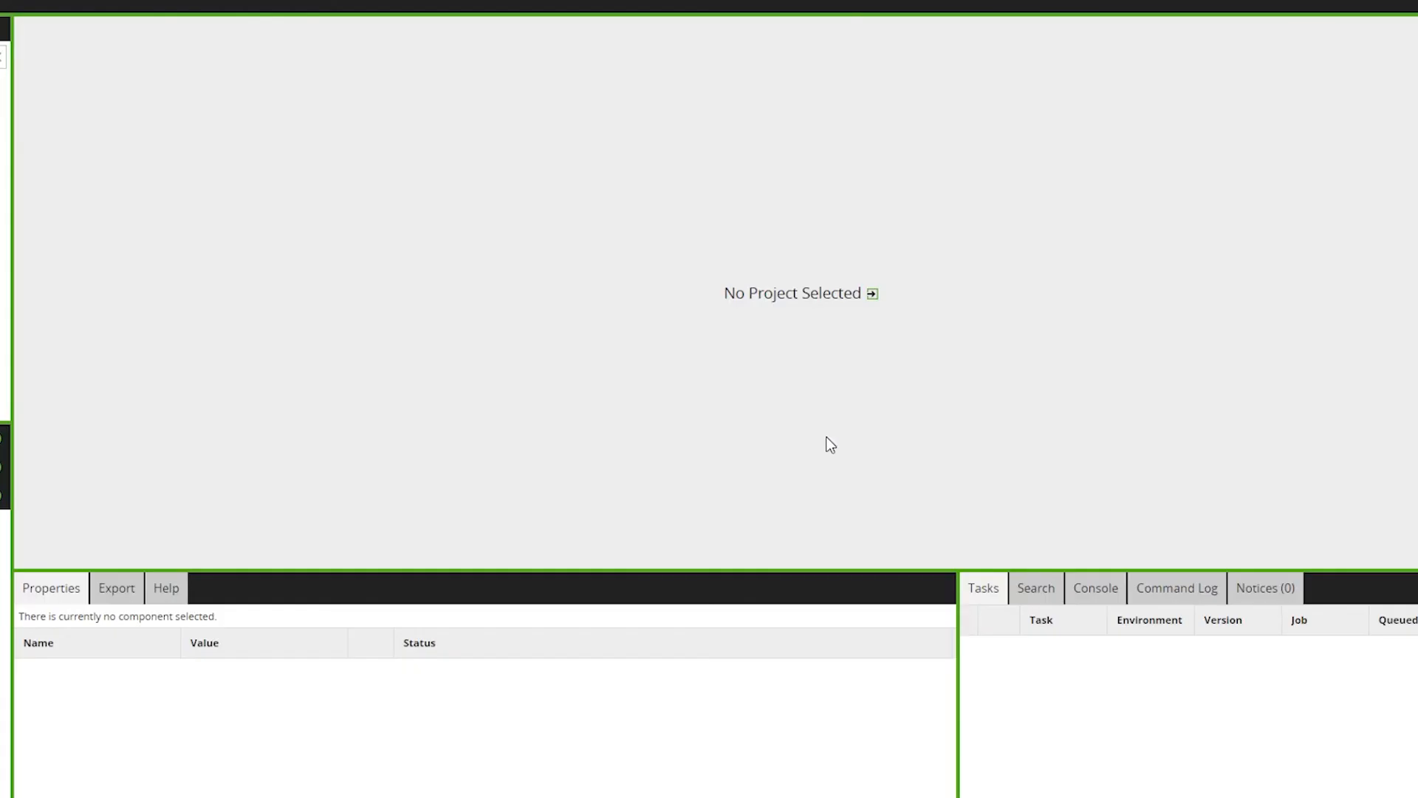
Begin a new project from No Project Selected: group DocsProject, name Docsdemo, samples included.
{"action": "left_click", "coordinate": [872, 292]}
{"action": "type", "text": "Docsdemo"}
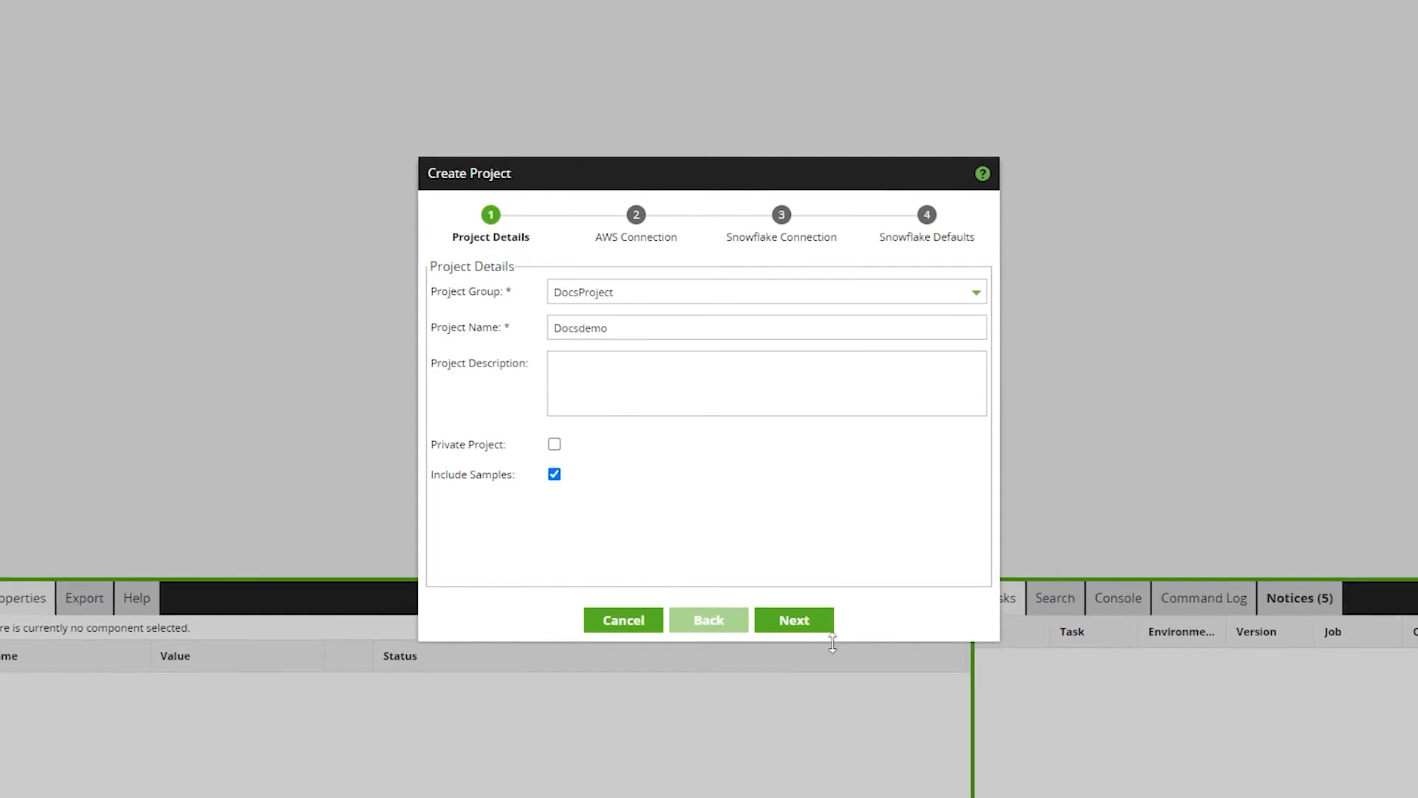
Accept the AWS, Snowflake connection and Snowflake defaults pages and finish creating Docsdemo.
{"action": "left_click", "coordinate": [792, 620]}
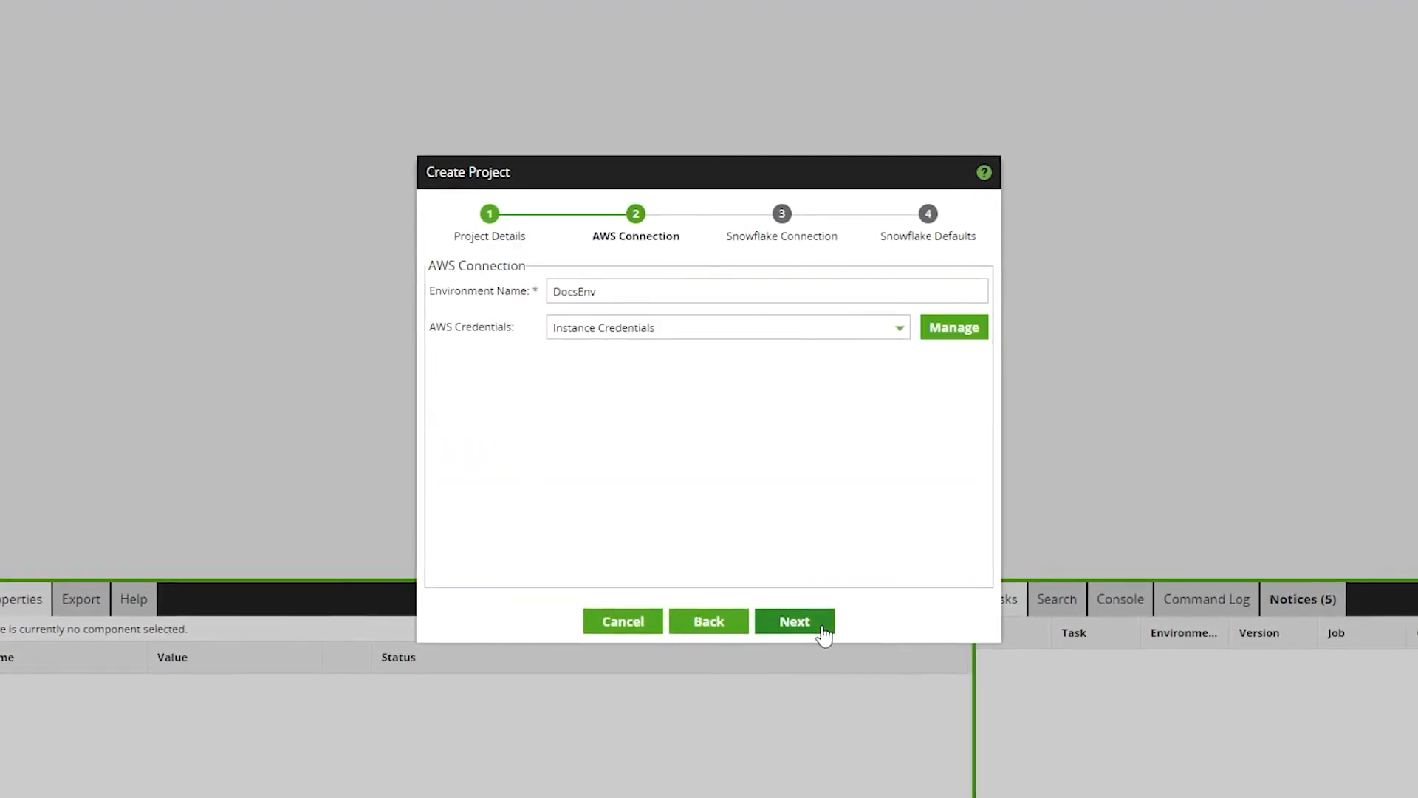
{"action": "left_click", "coordinate": [793, 622]}
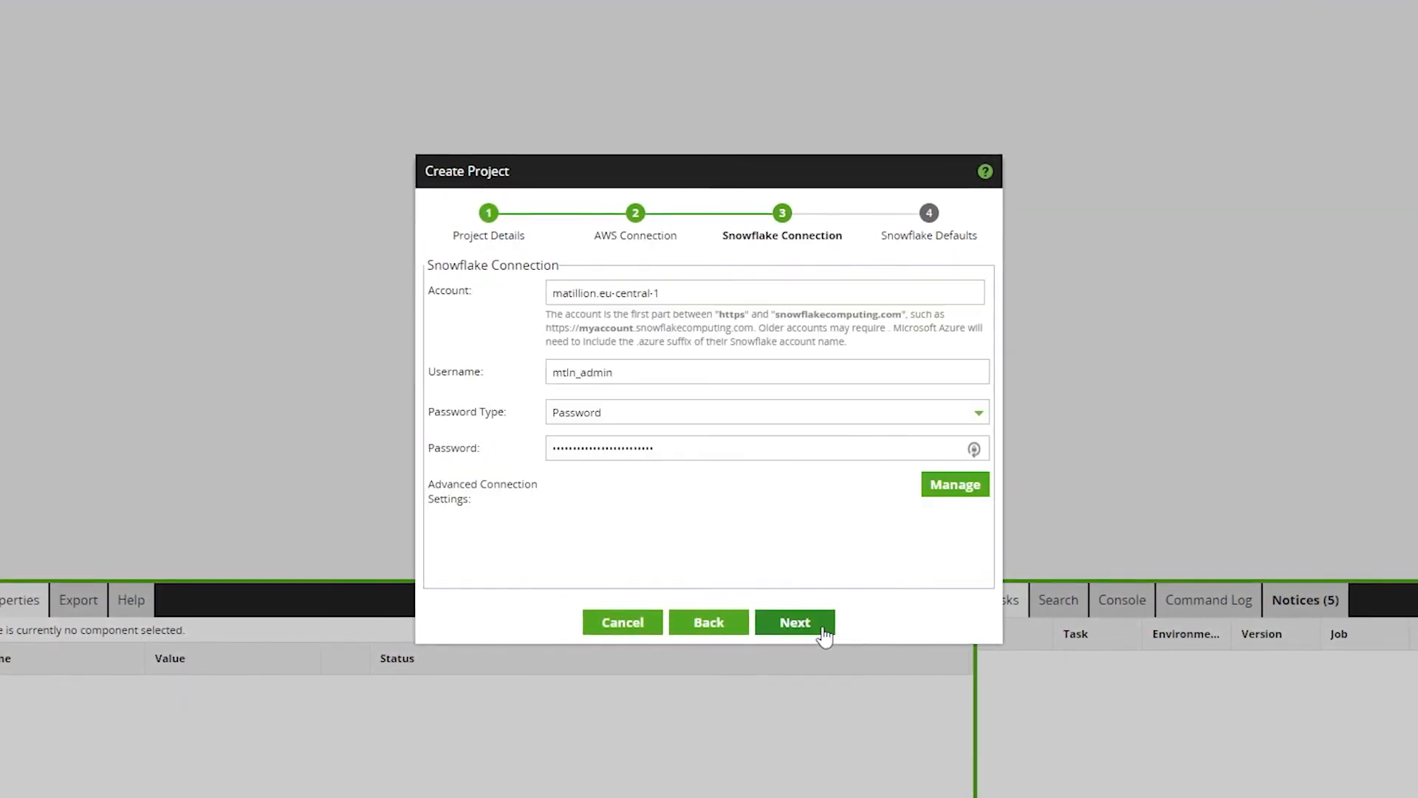
{"action": "left_click", "coordinate": [794, 622]}
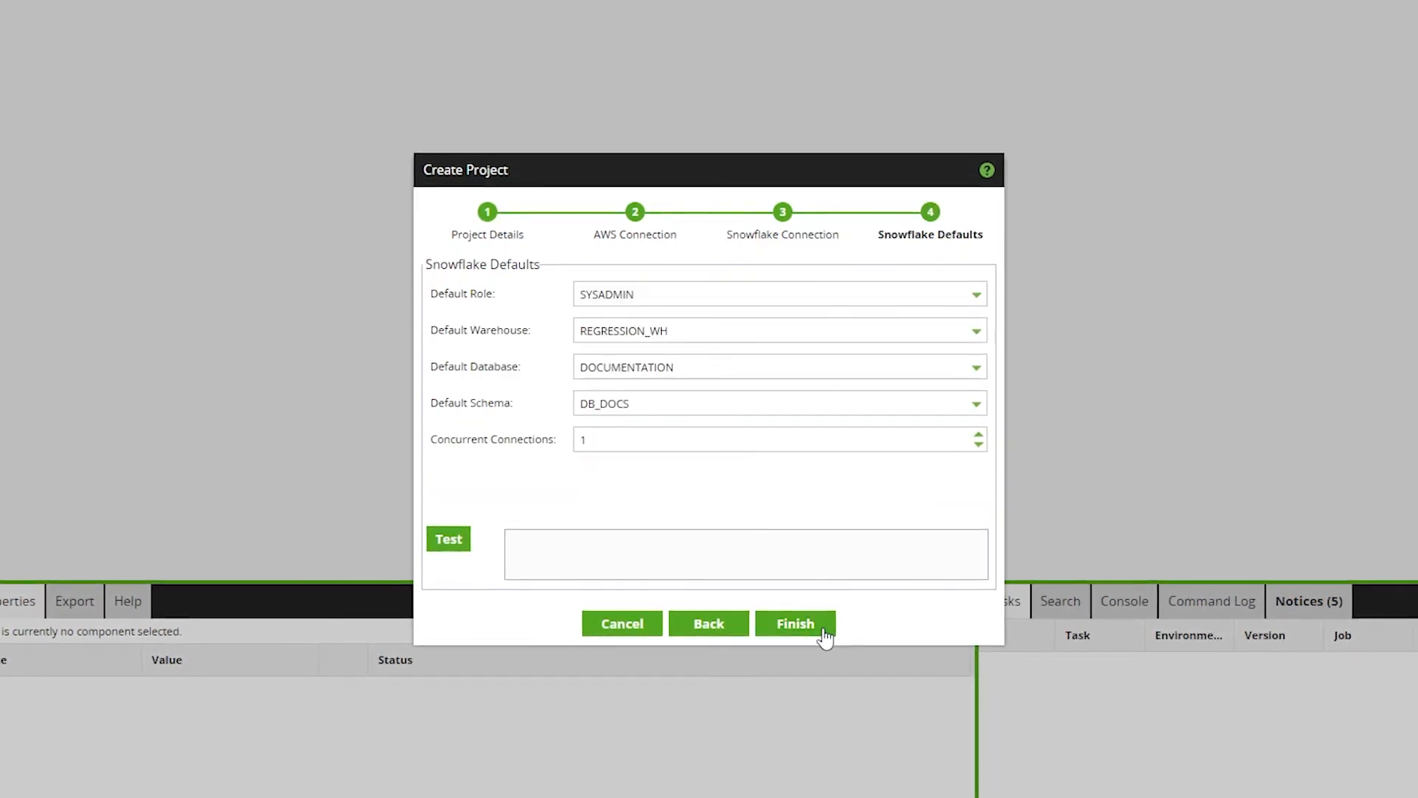
{"action": "left_click", "coordinate": [795, 623]}
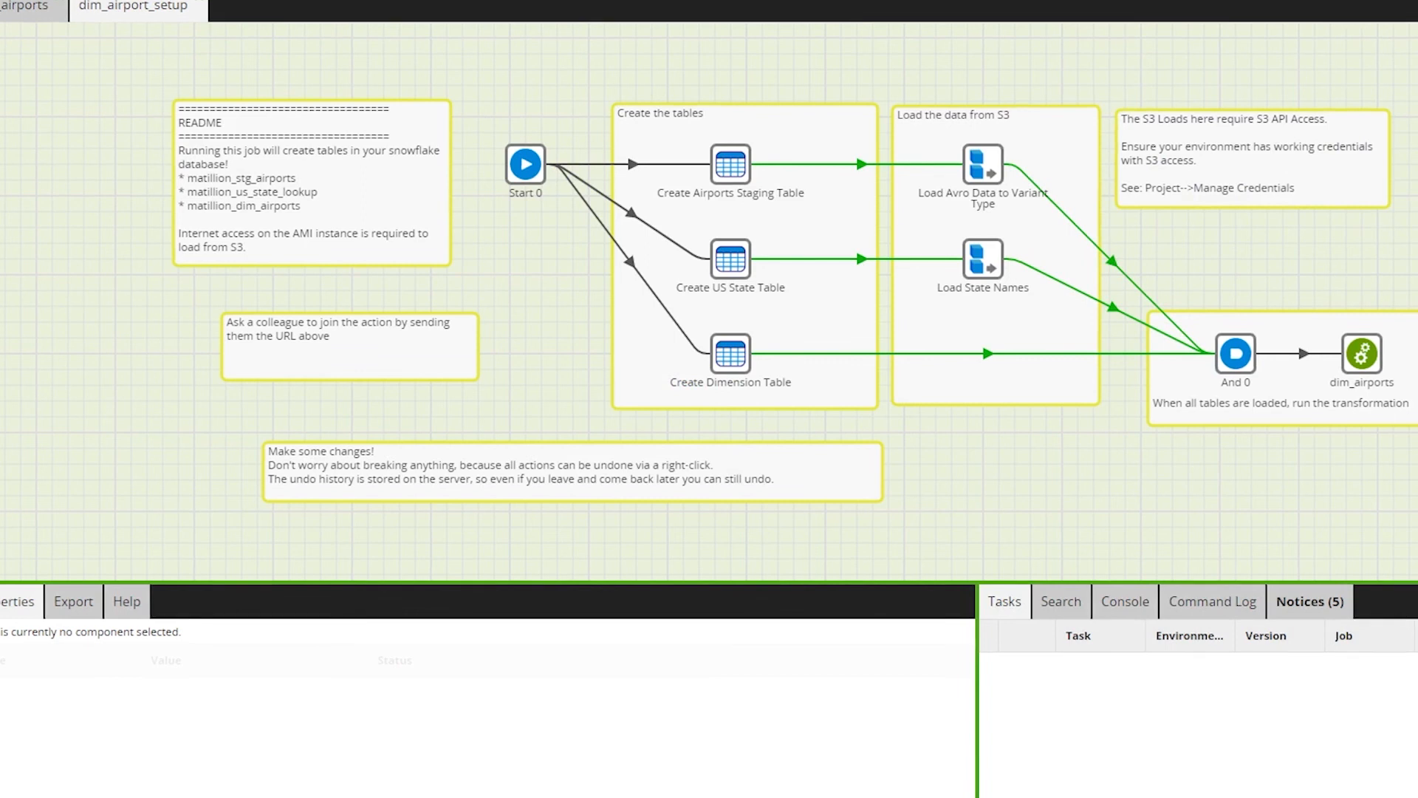